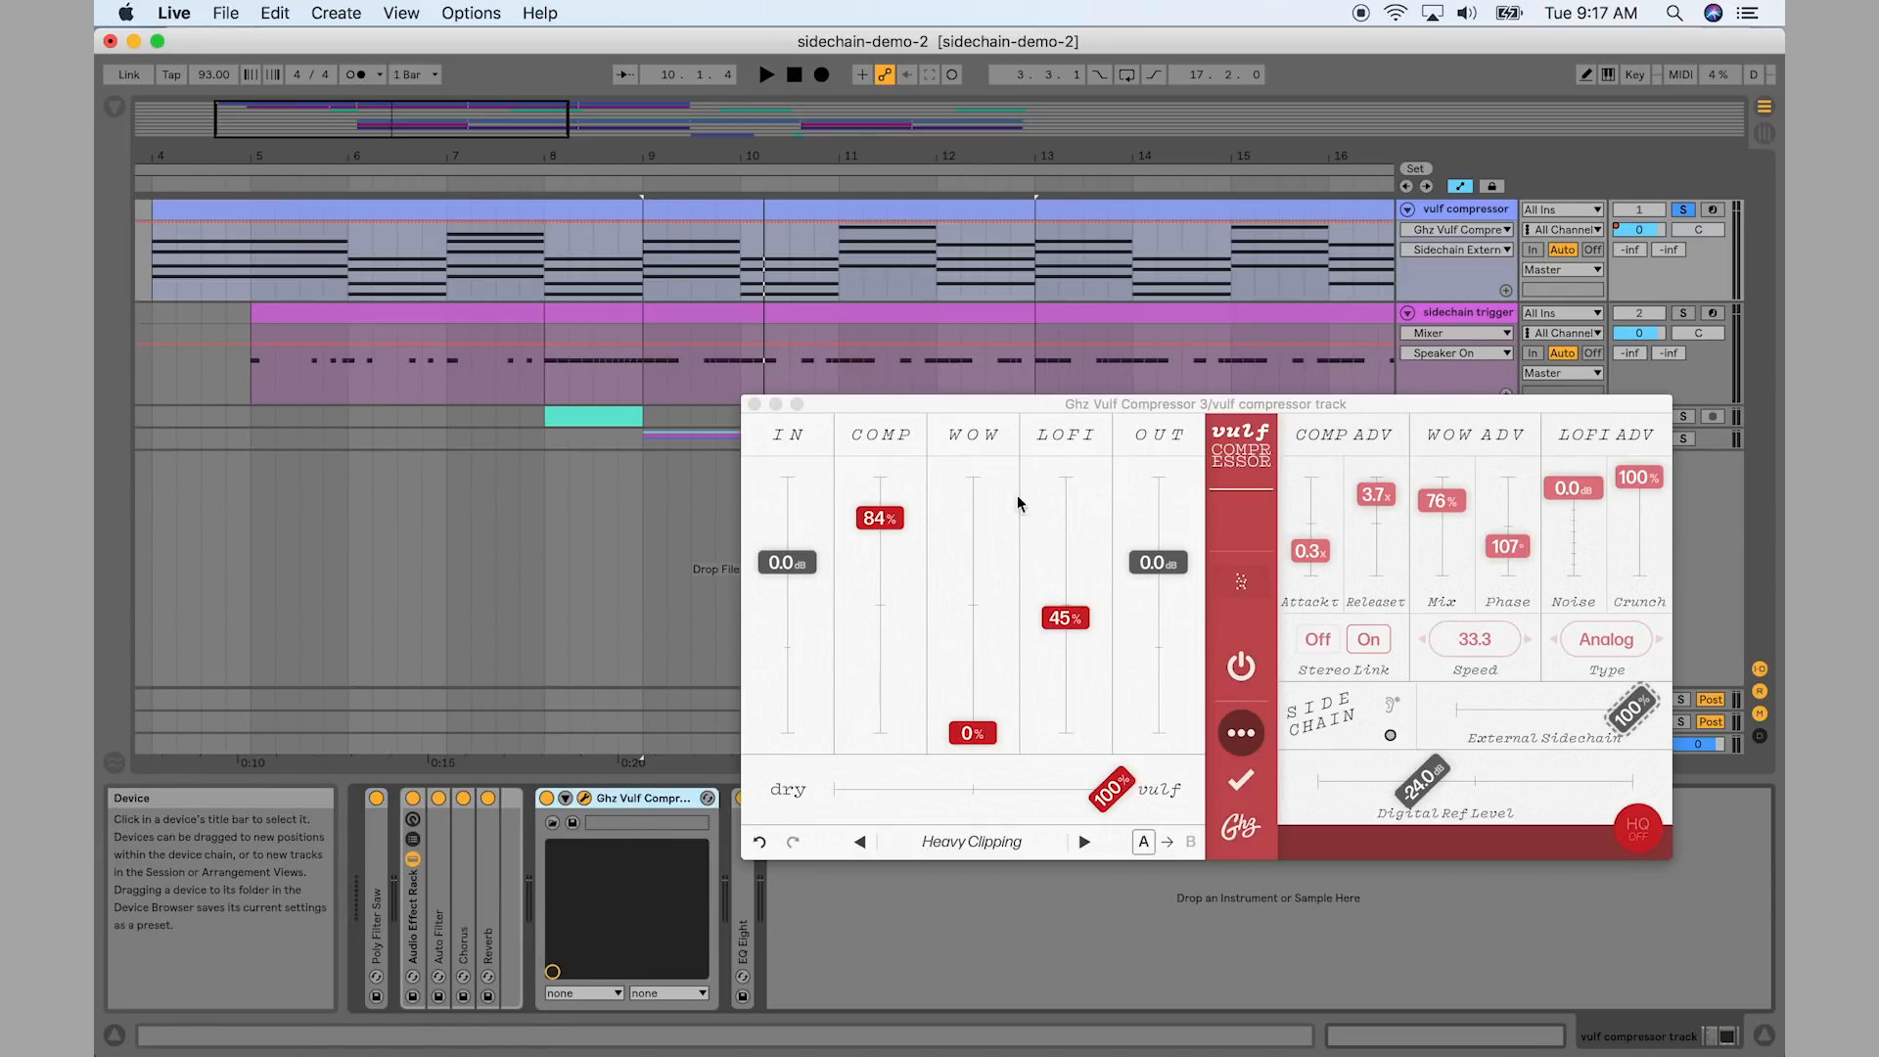
Move the Vulf Compressor plugin window slightly left to see the trigger clip
left_click_drag(1059, 403, 885, 414)
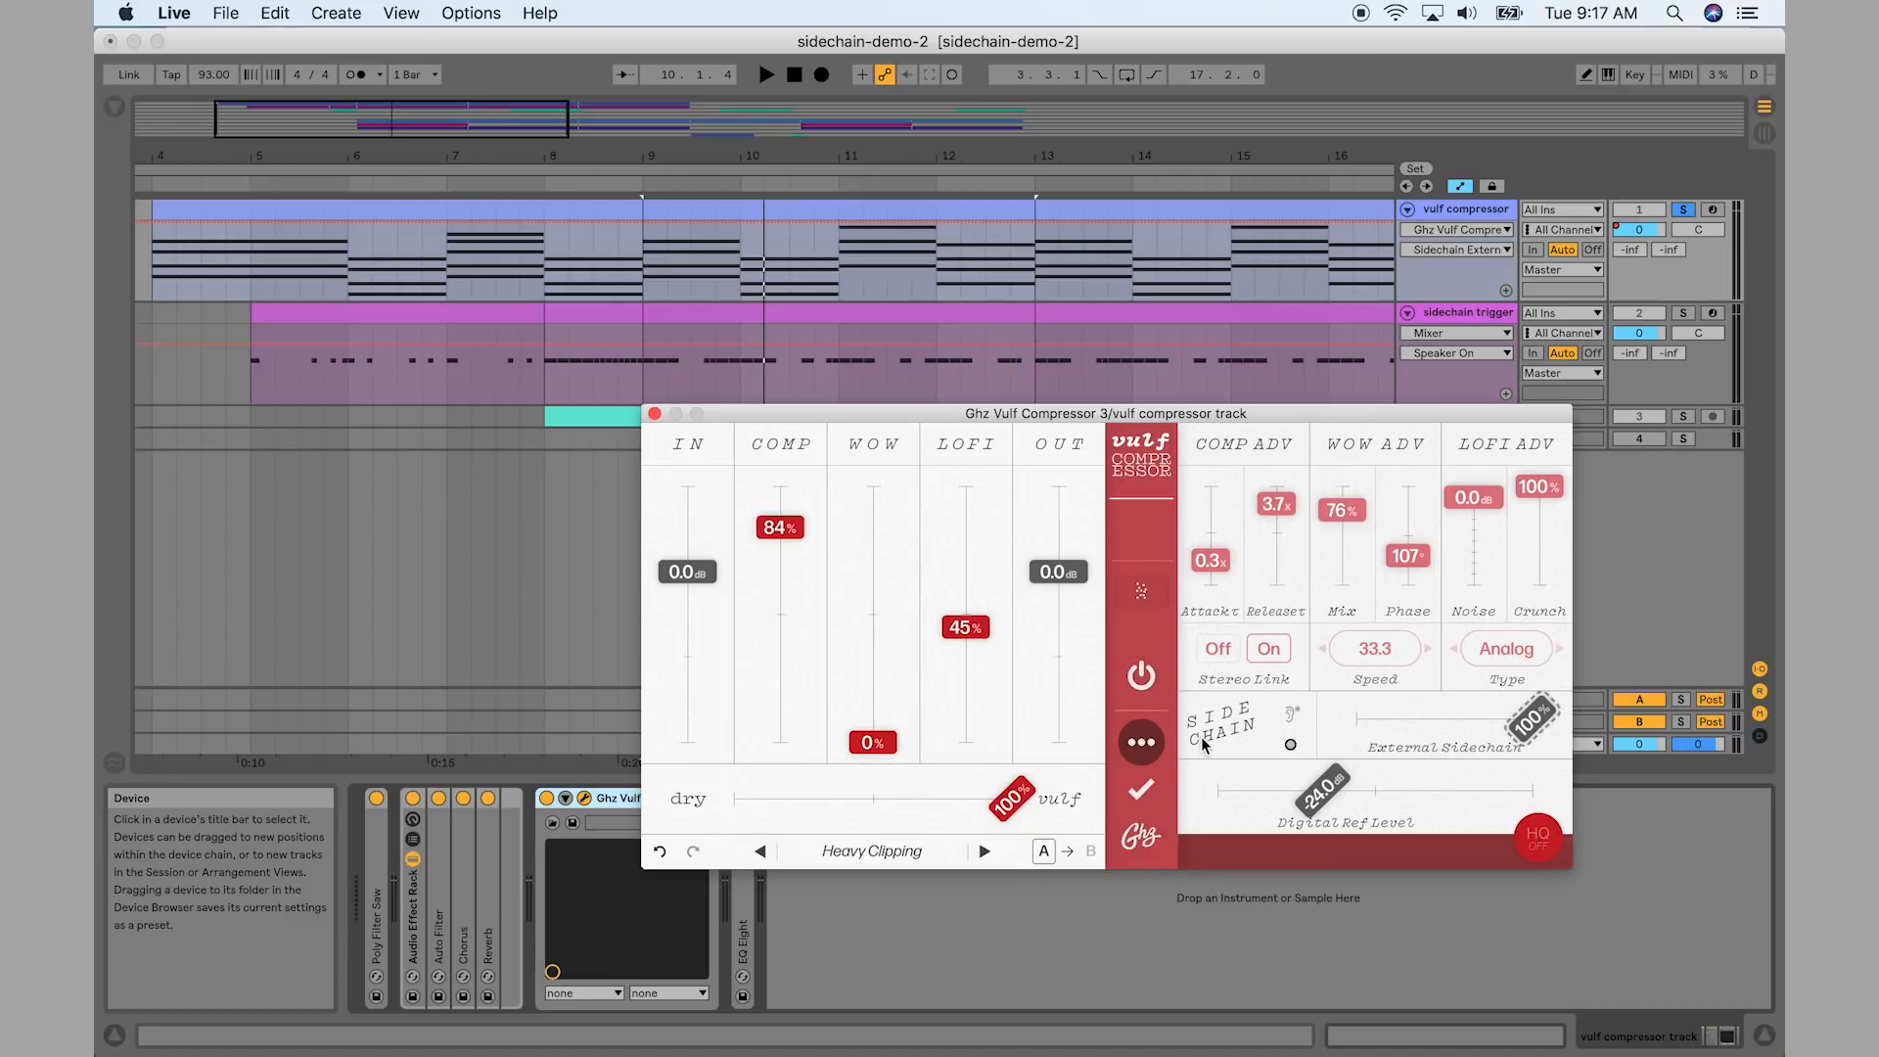
mouse_move(1554, 734)
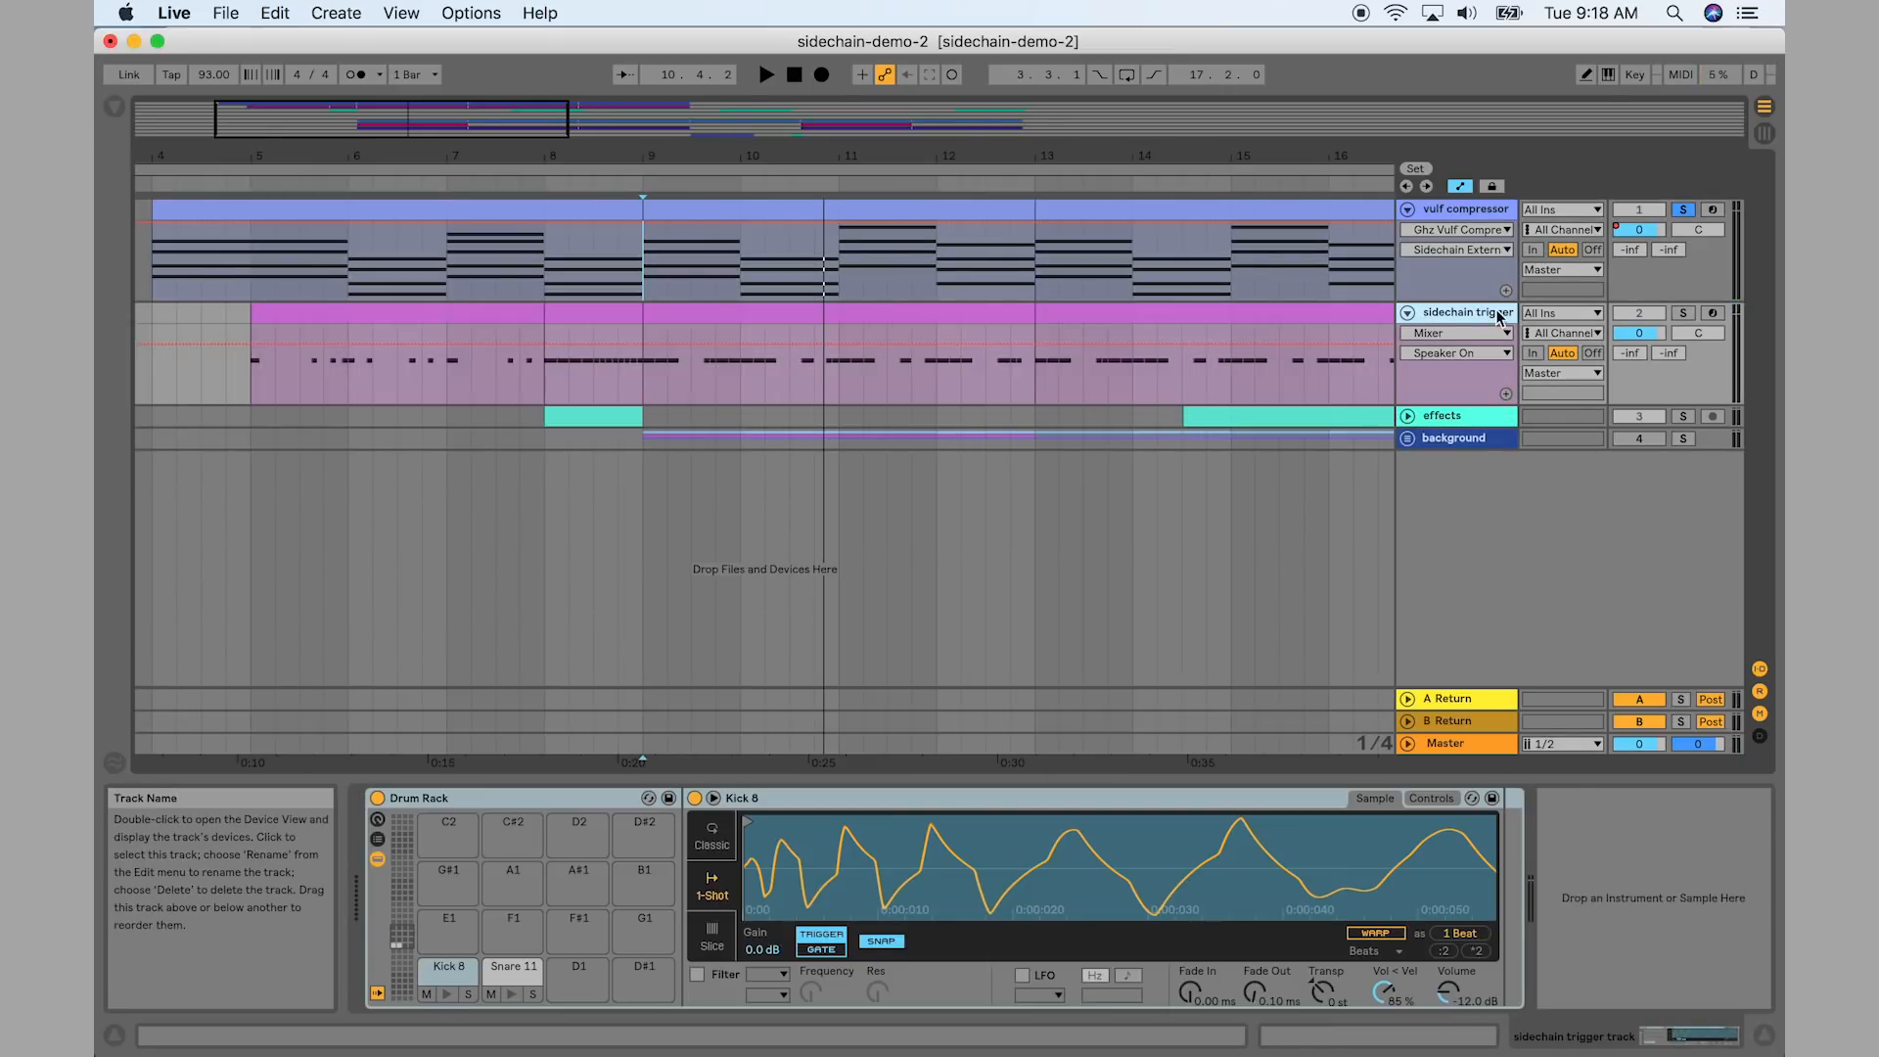
mouse_move(1684, 313)
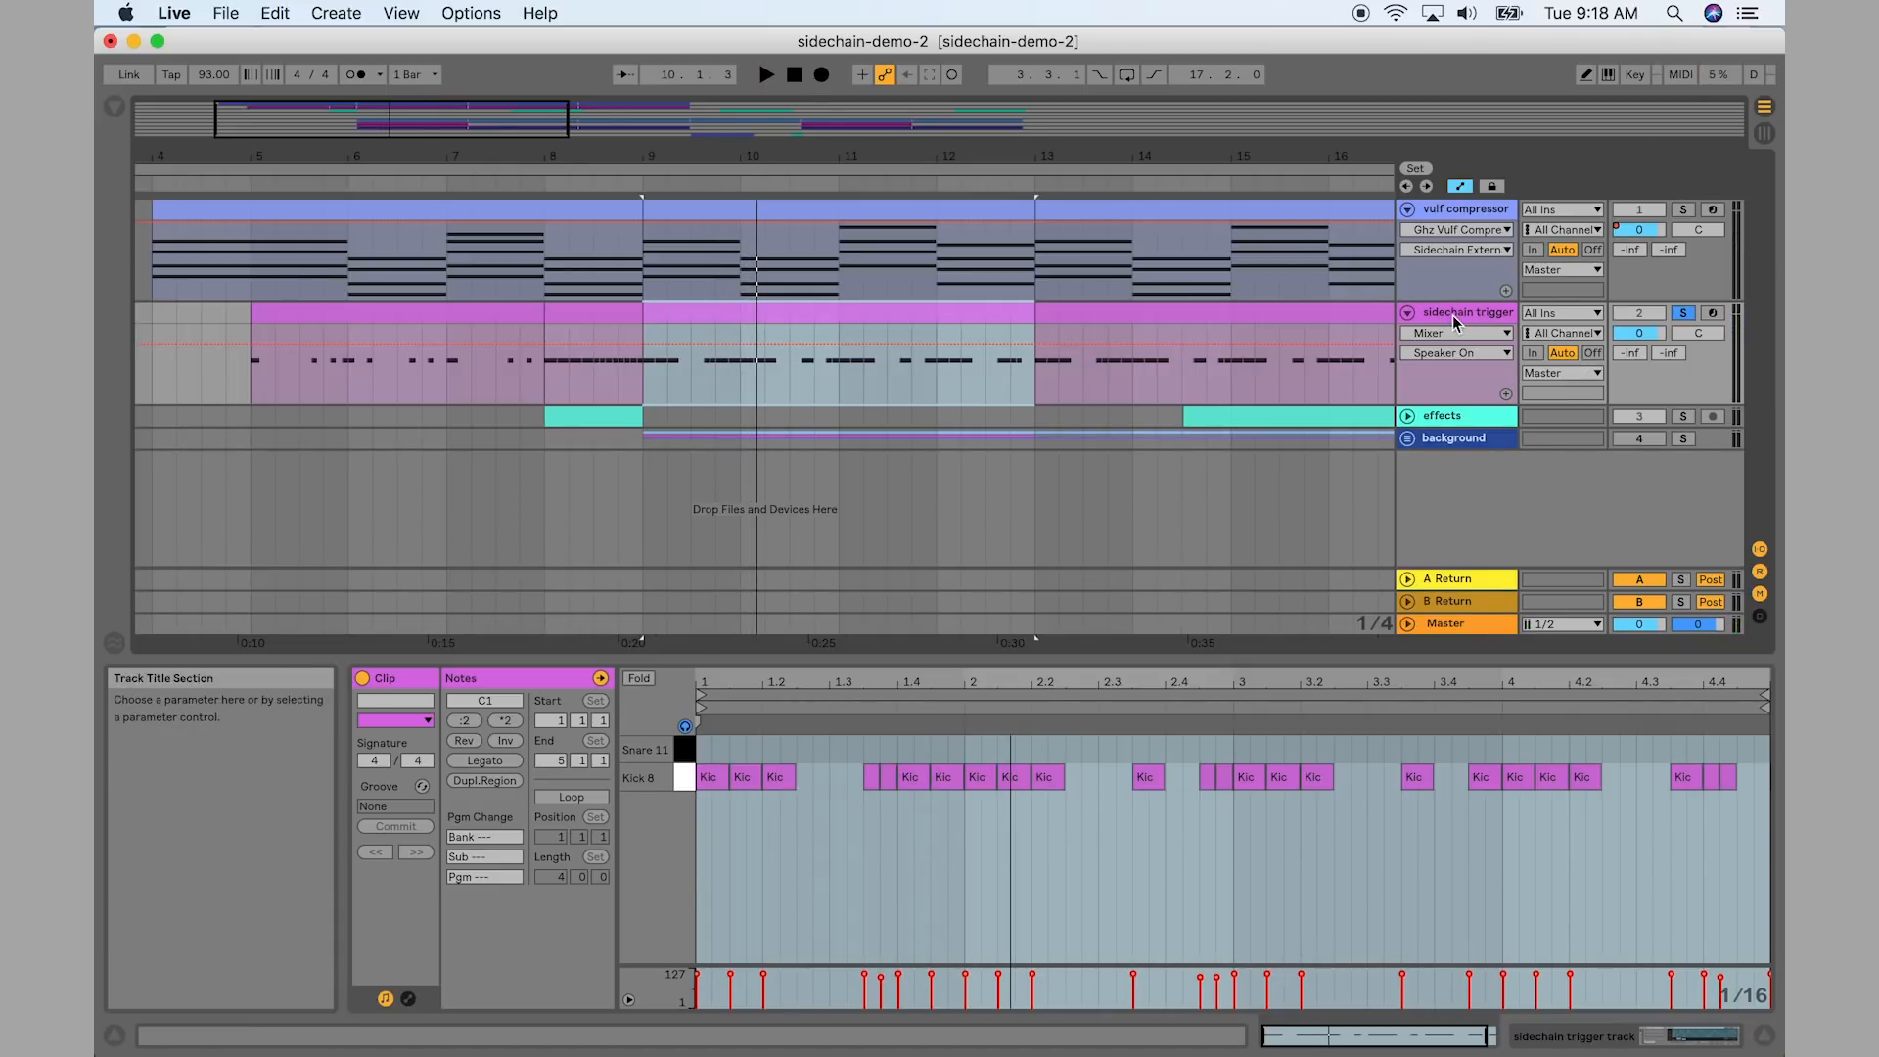
mouse_move(1459, 209)
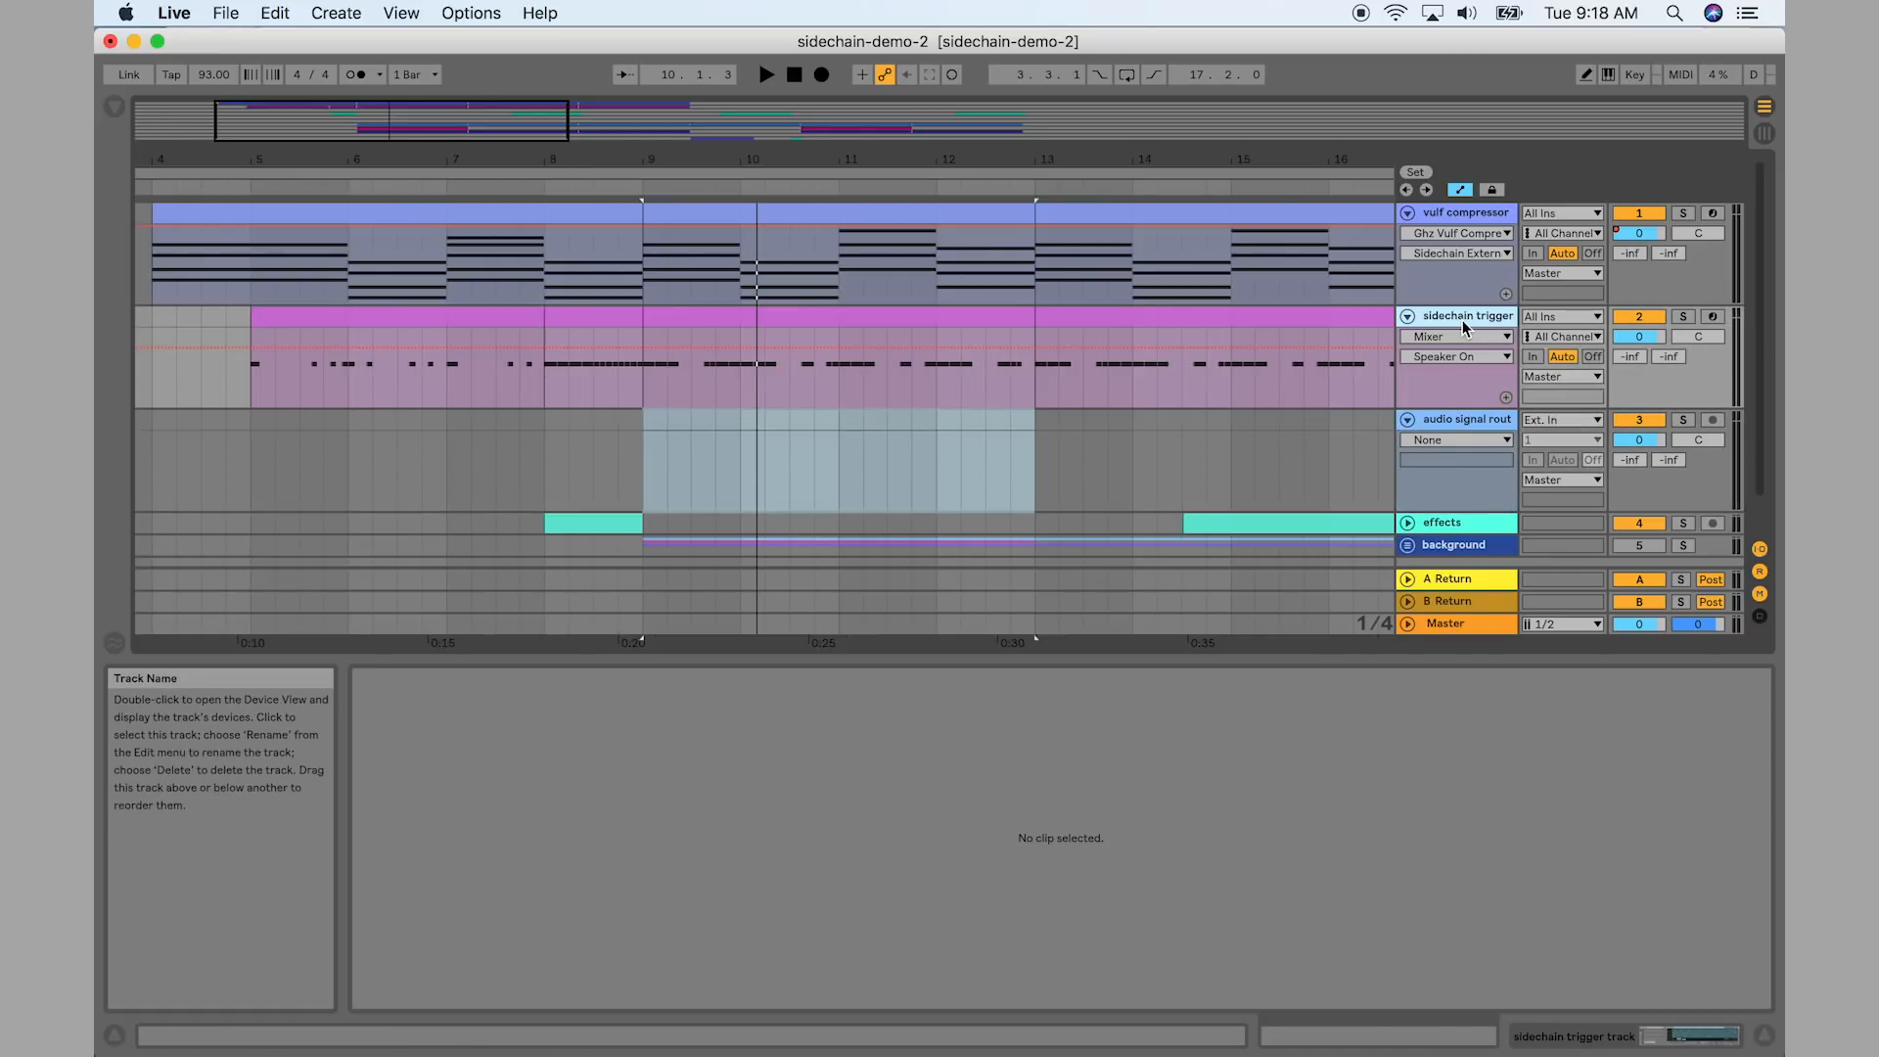
Rename the new audio track to 'audio signal routing'
double_click(1458, 211)
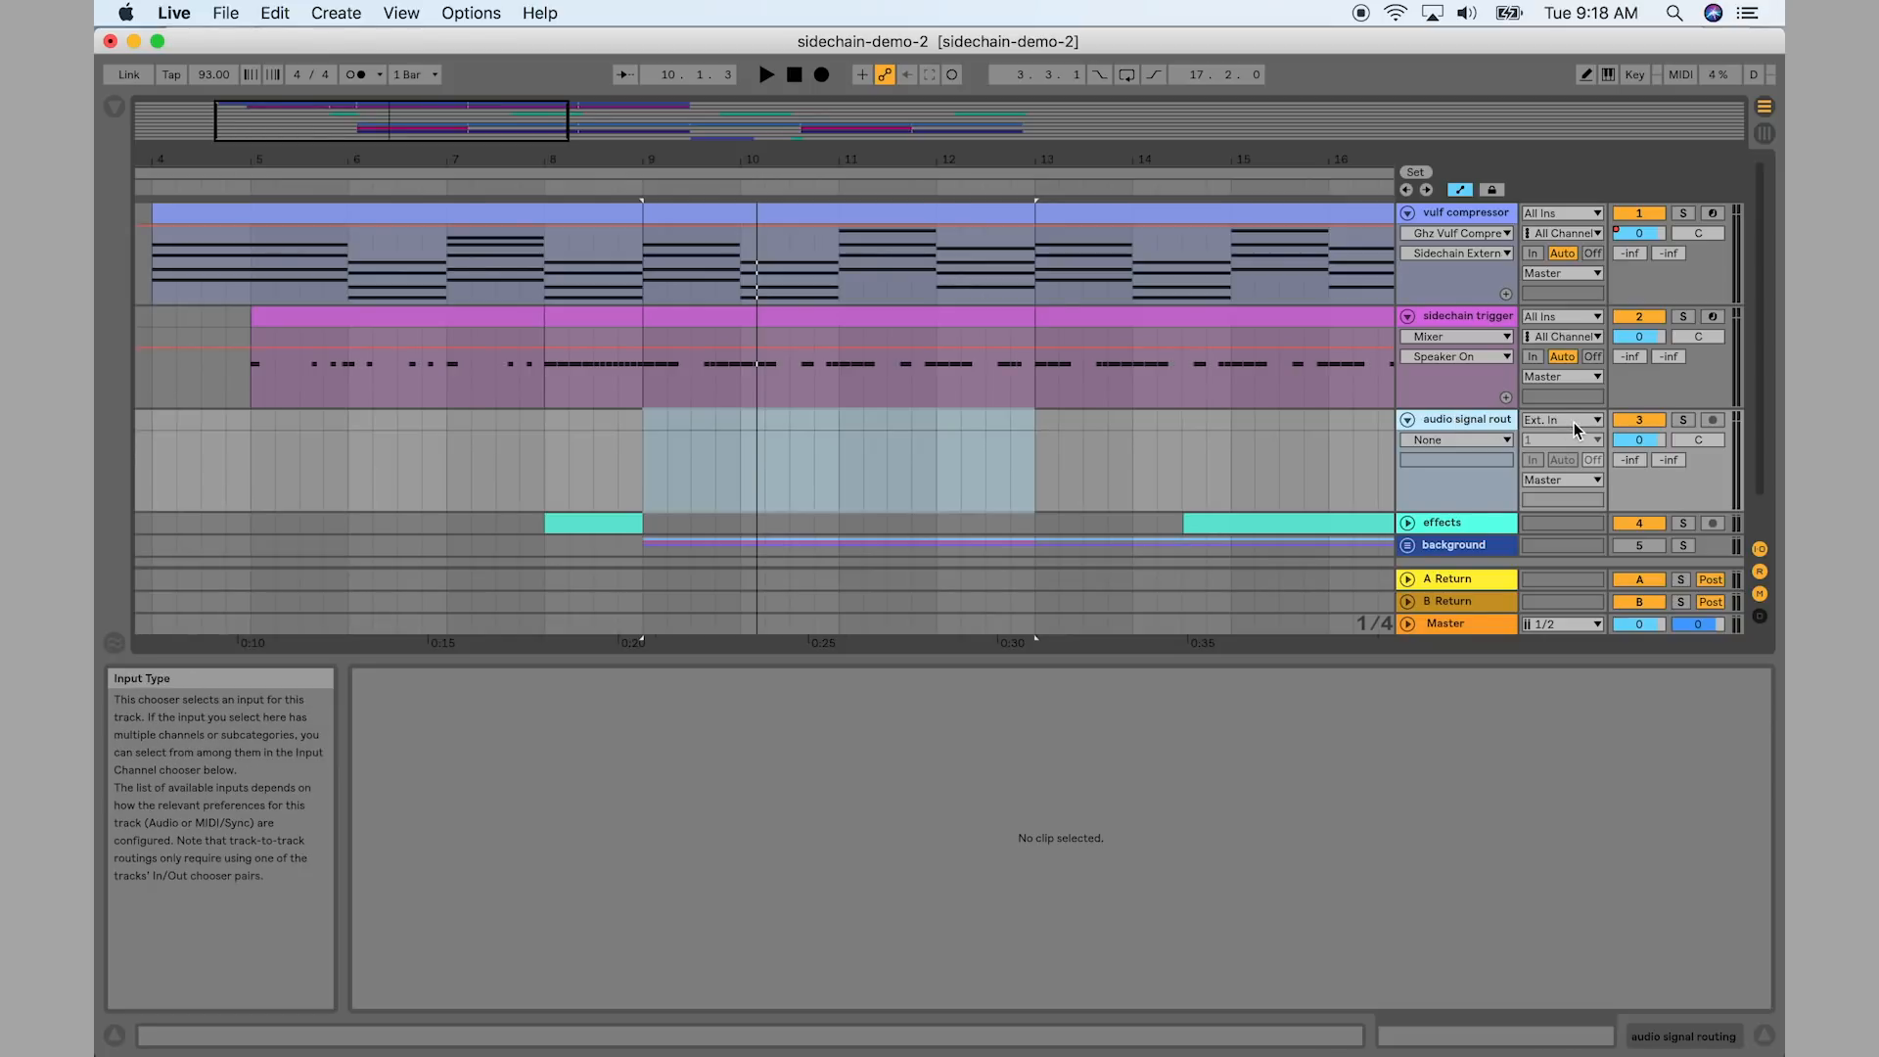
mouse_move(1507, 460)
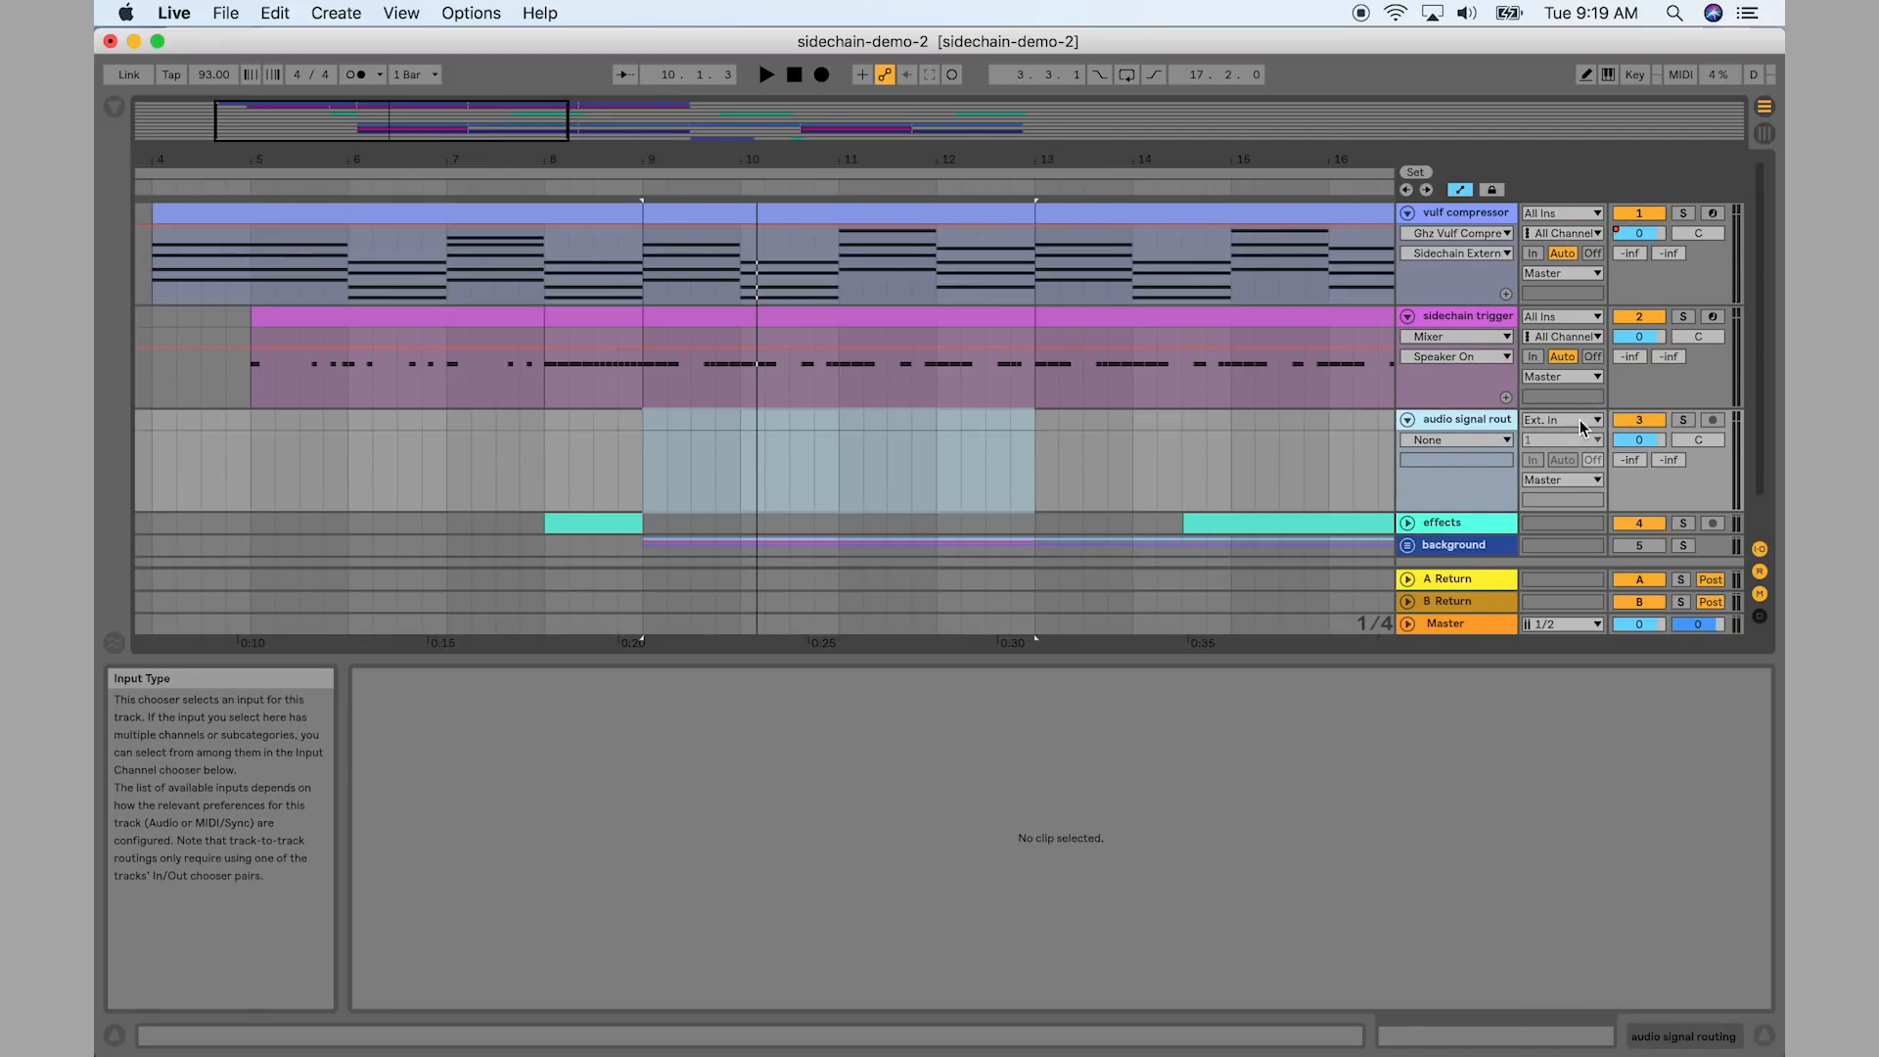
Route Audio From 'sidechain trigger track', monitor In, Audio To 'vulf compressor track' sidechain
left_click(1589, 419)
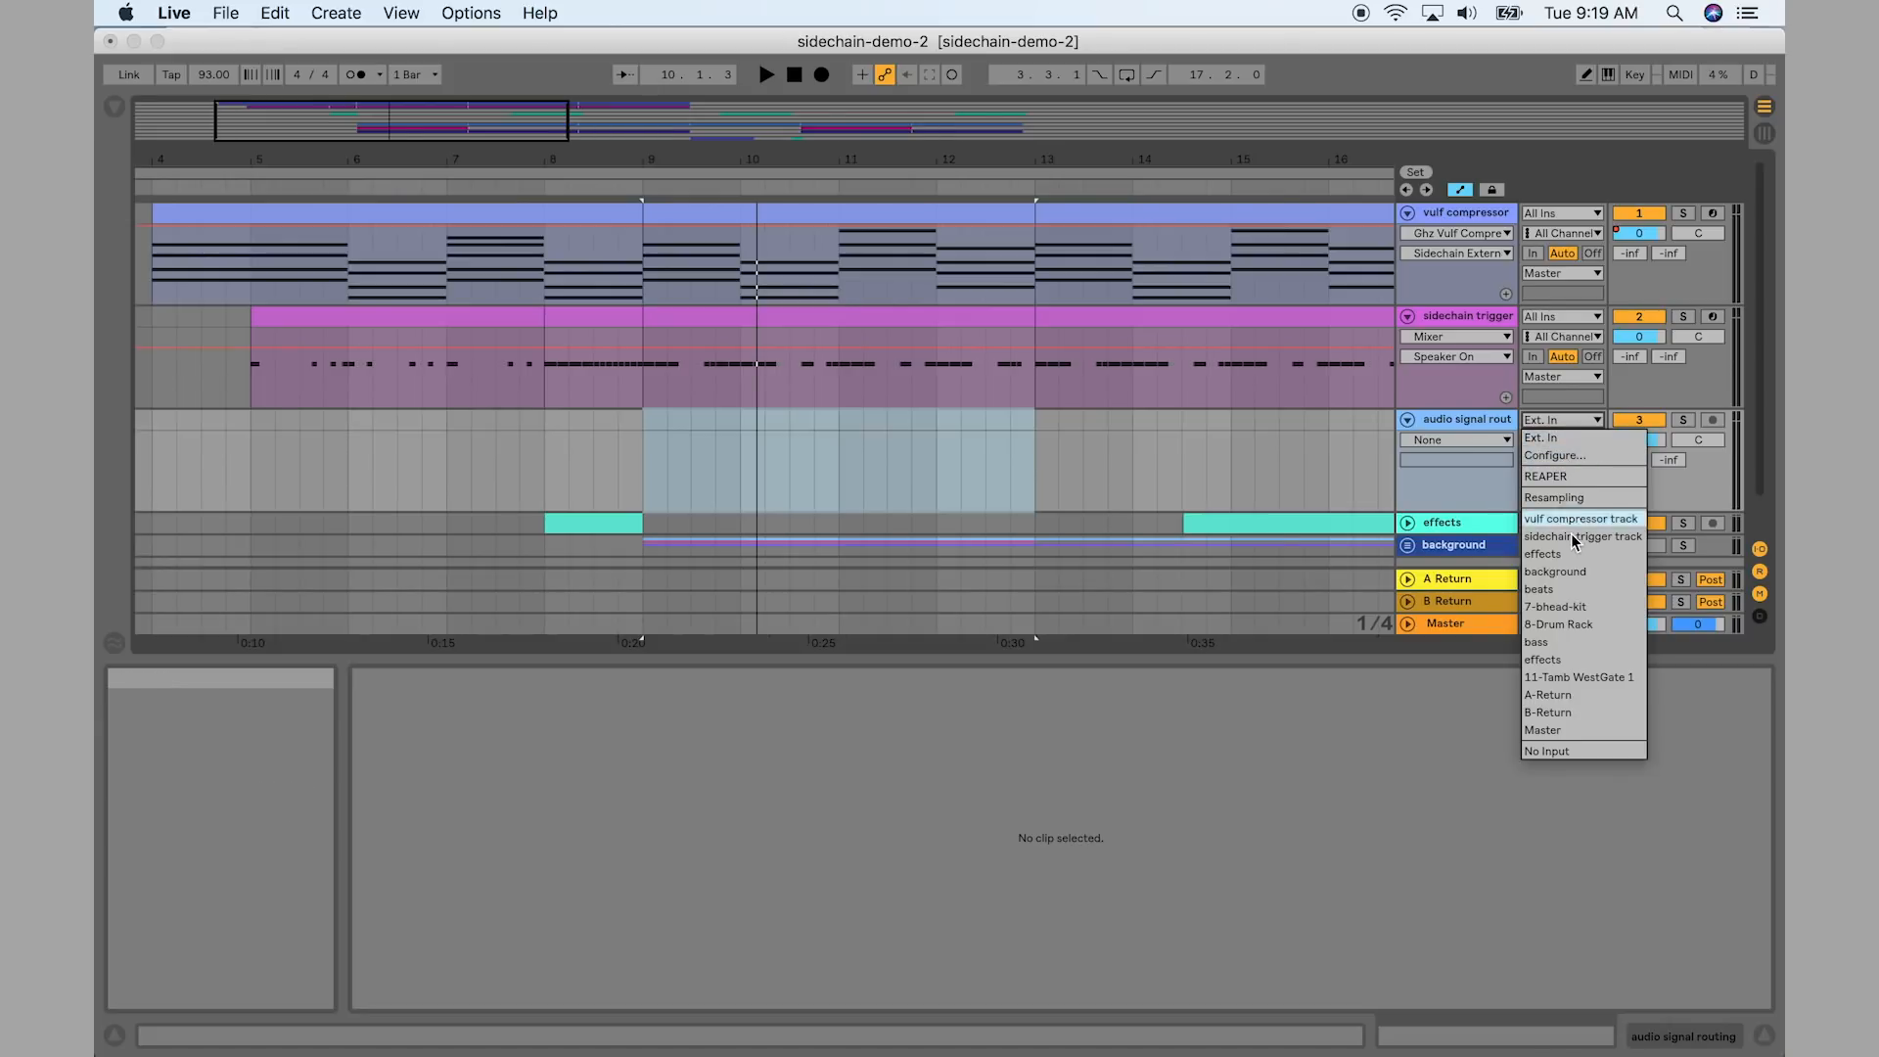
left_click(1582, 537)
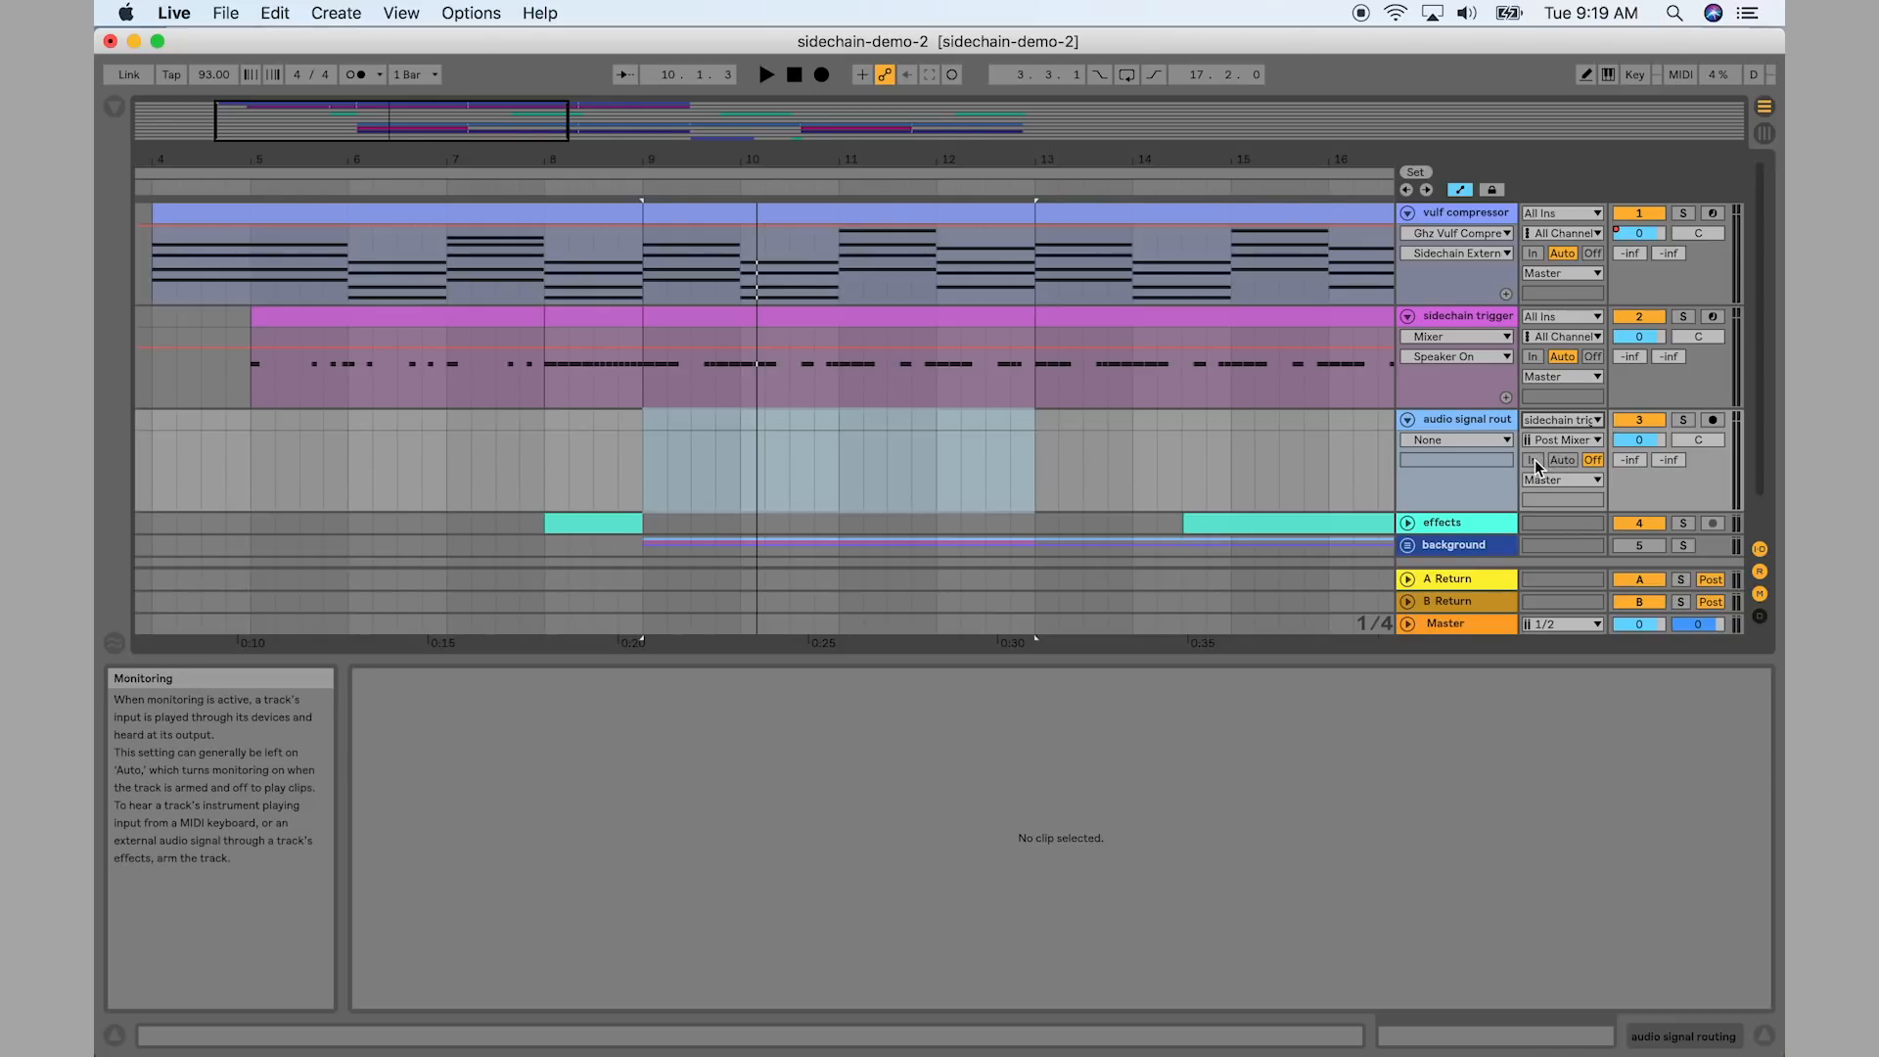
left_click(1533, 458)
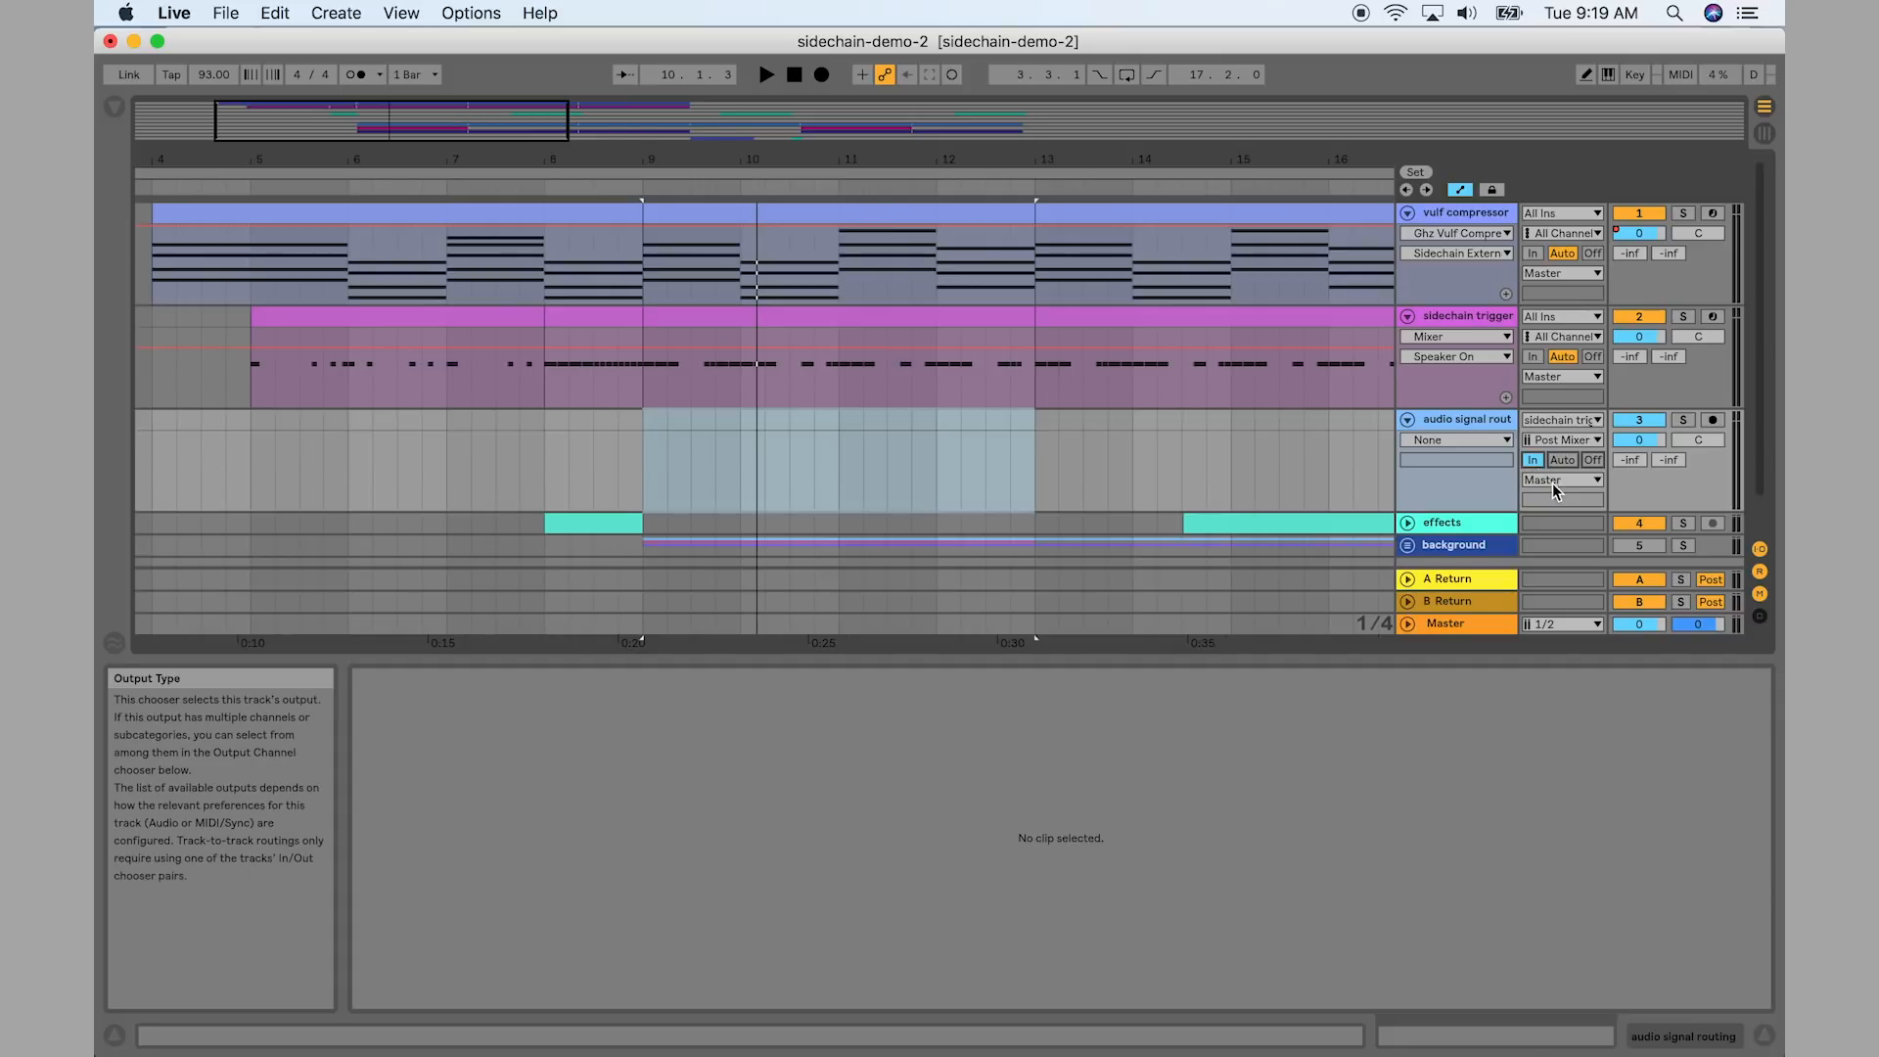
left_click(1562, 479)
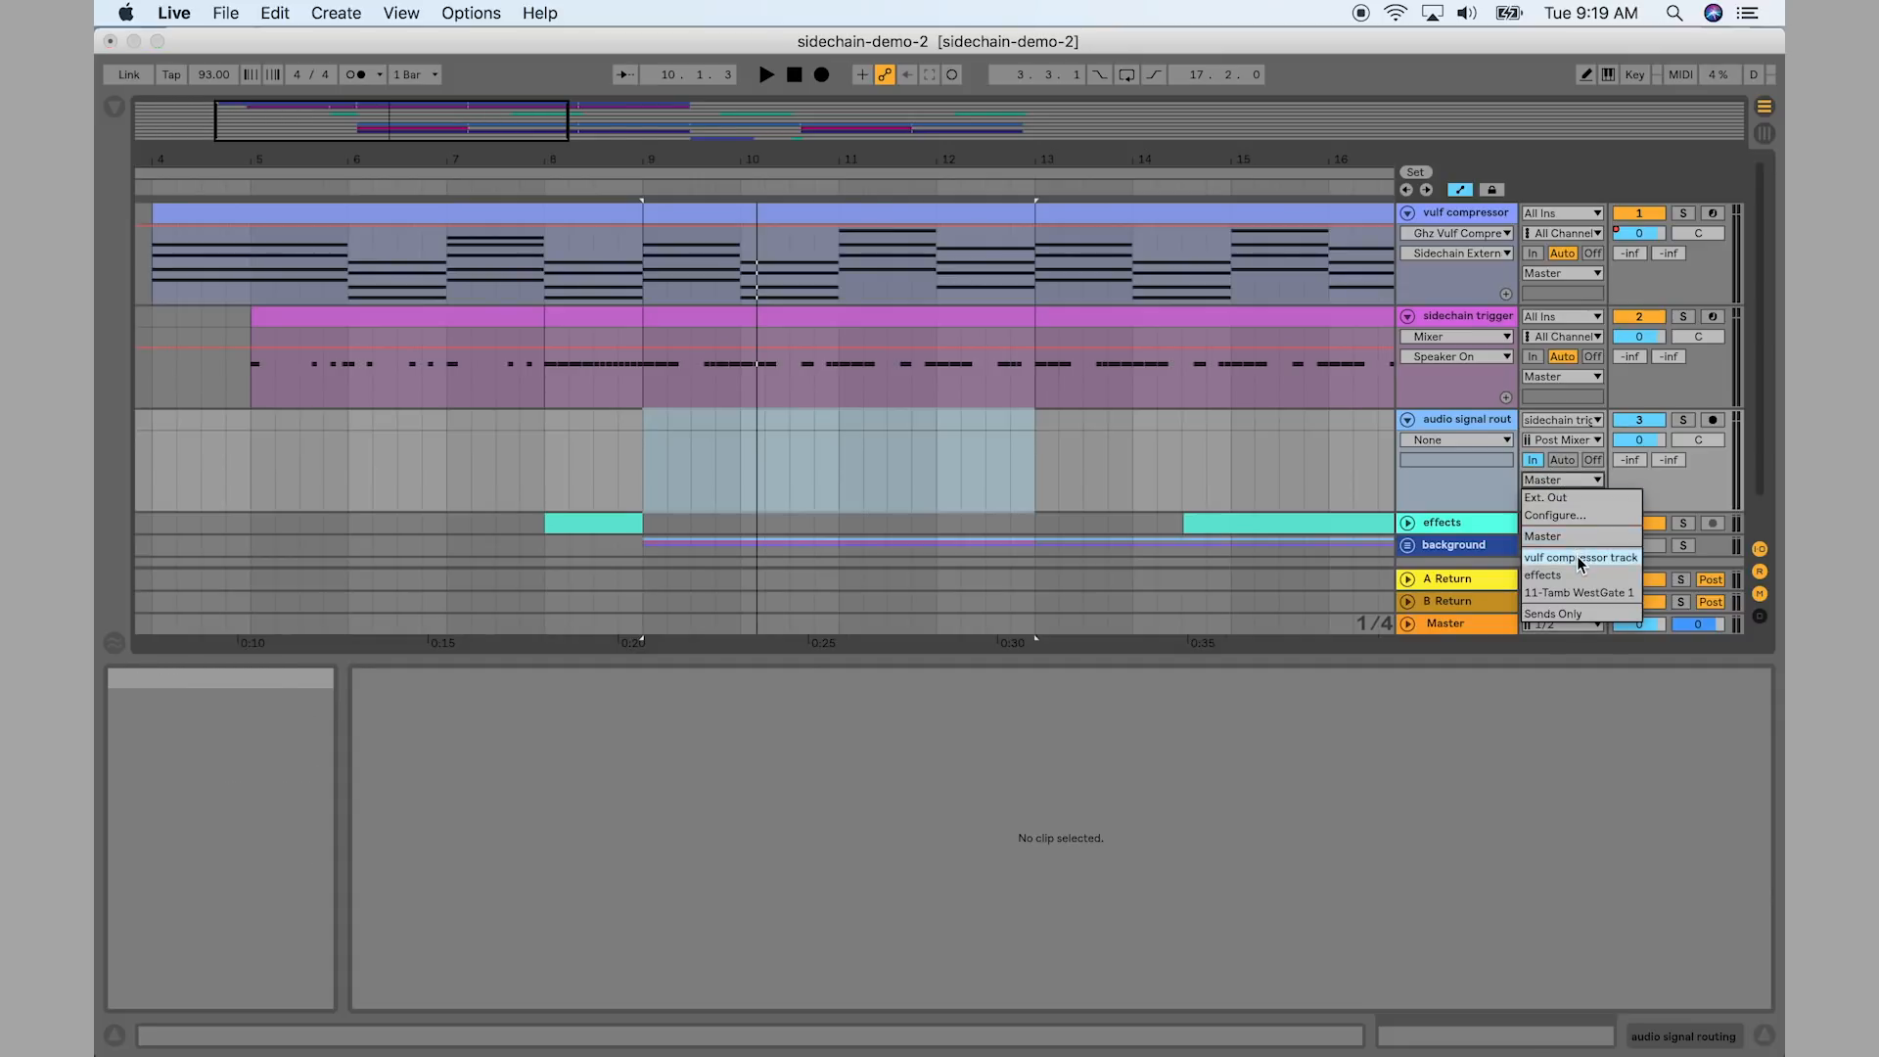
left_click(1582, 556)
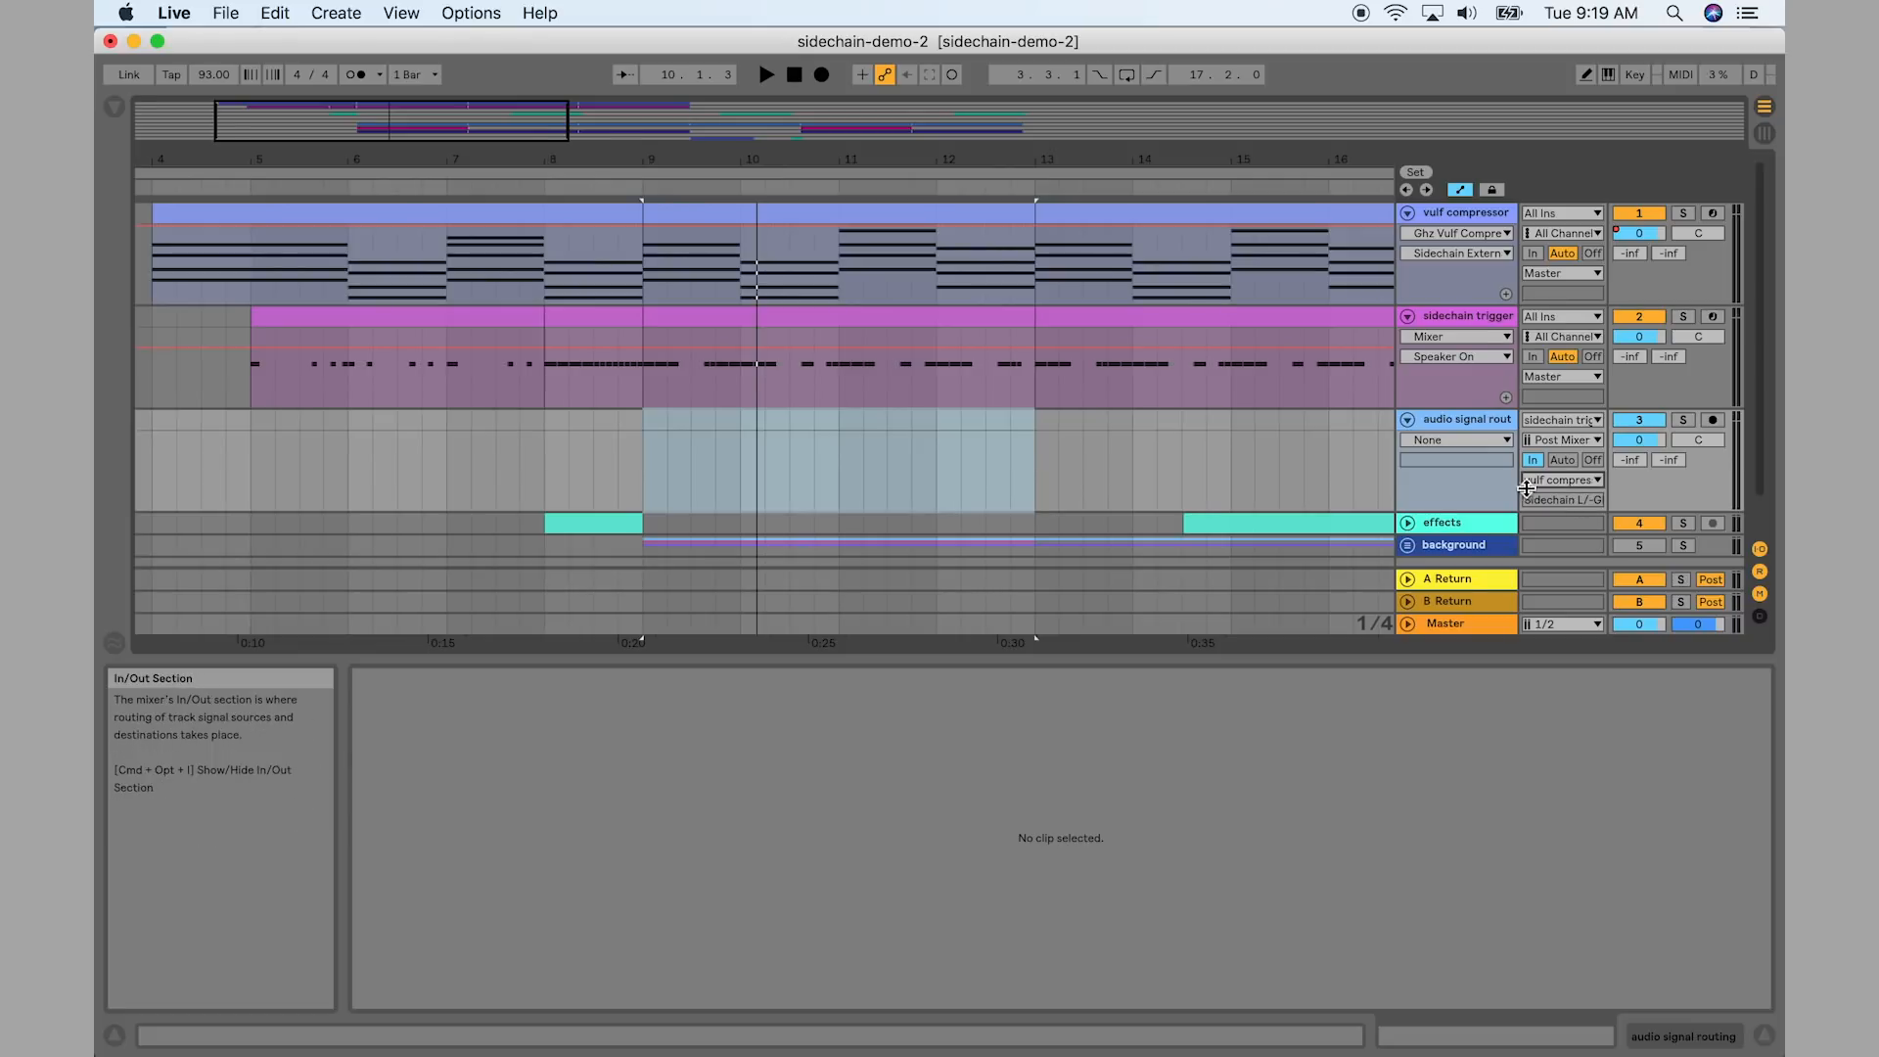
mouse_move(1600, 502)
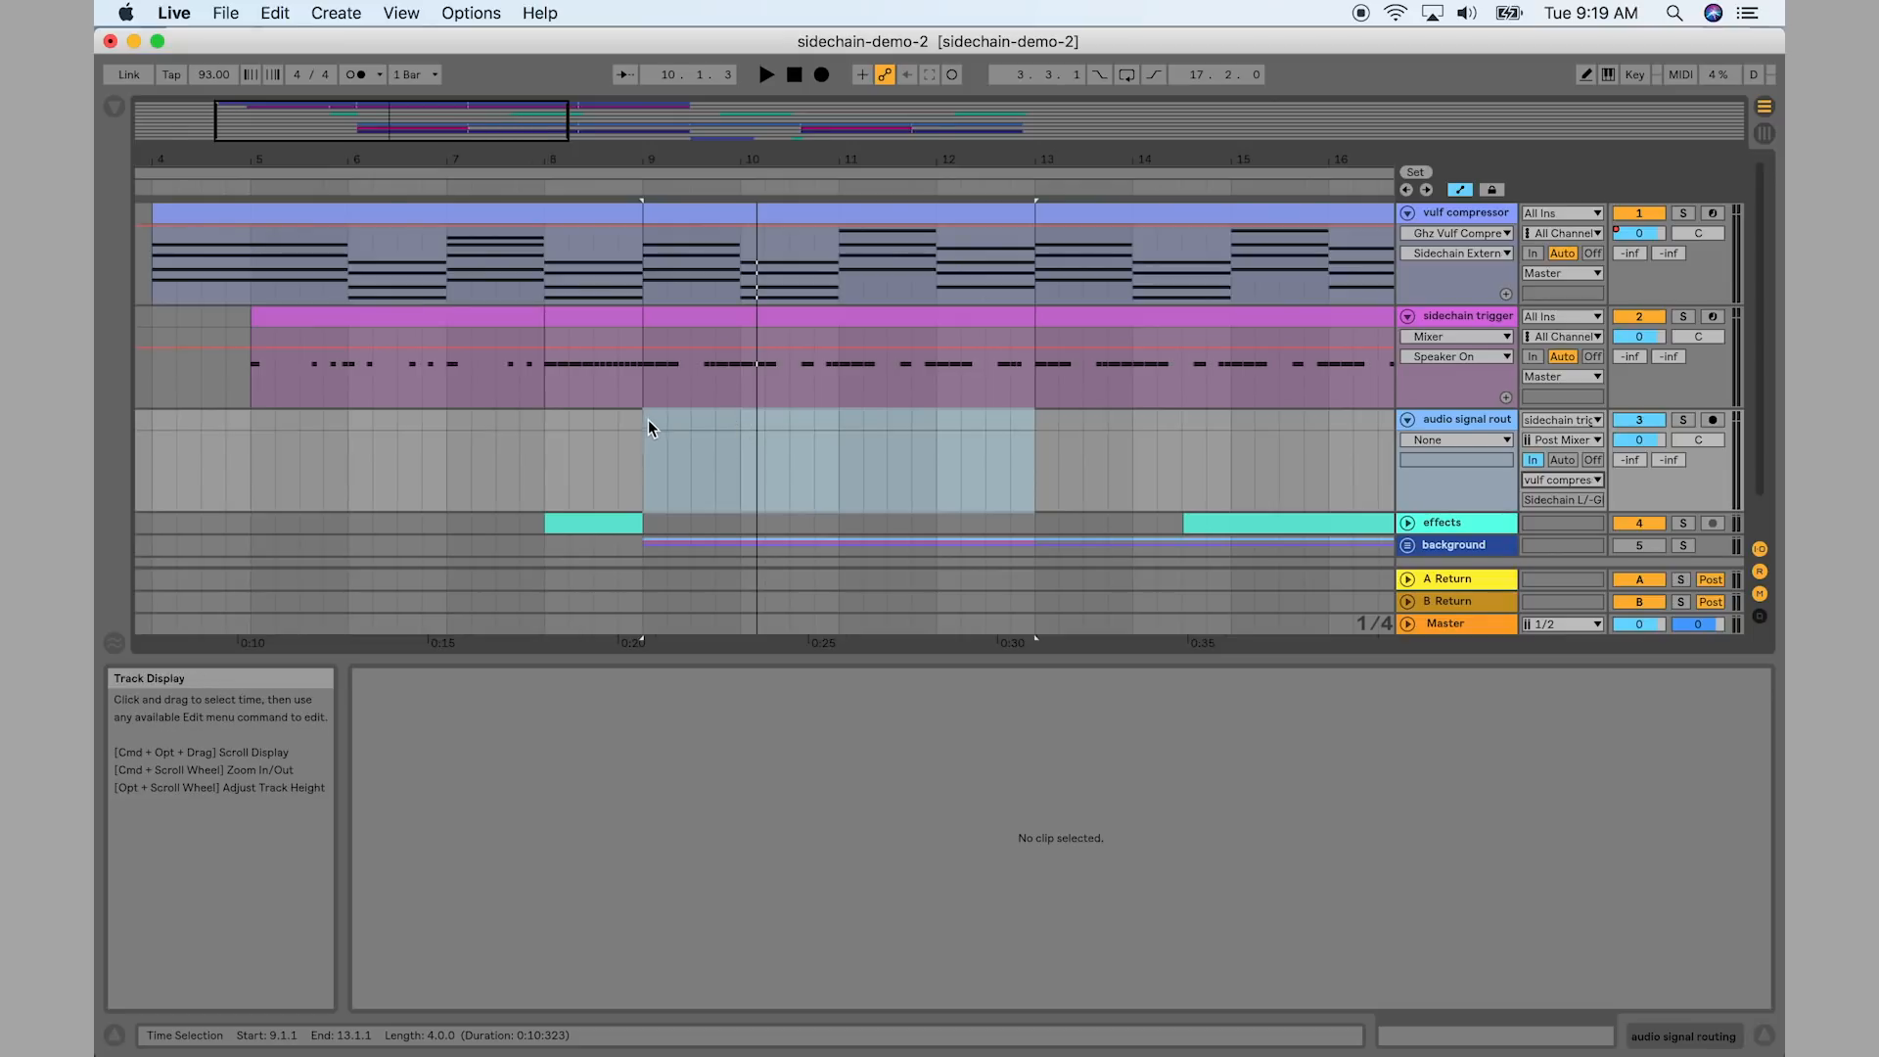
Select the vulf compressor track and start arrangement playback
left_click(1468, 315)
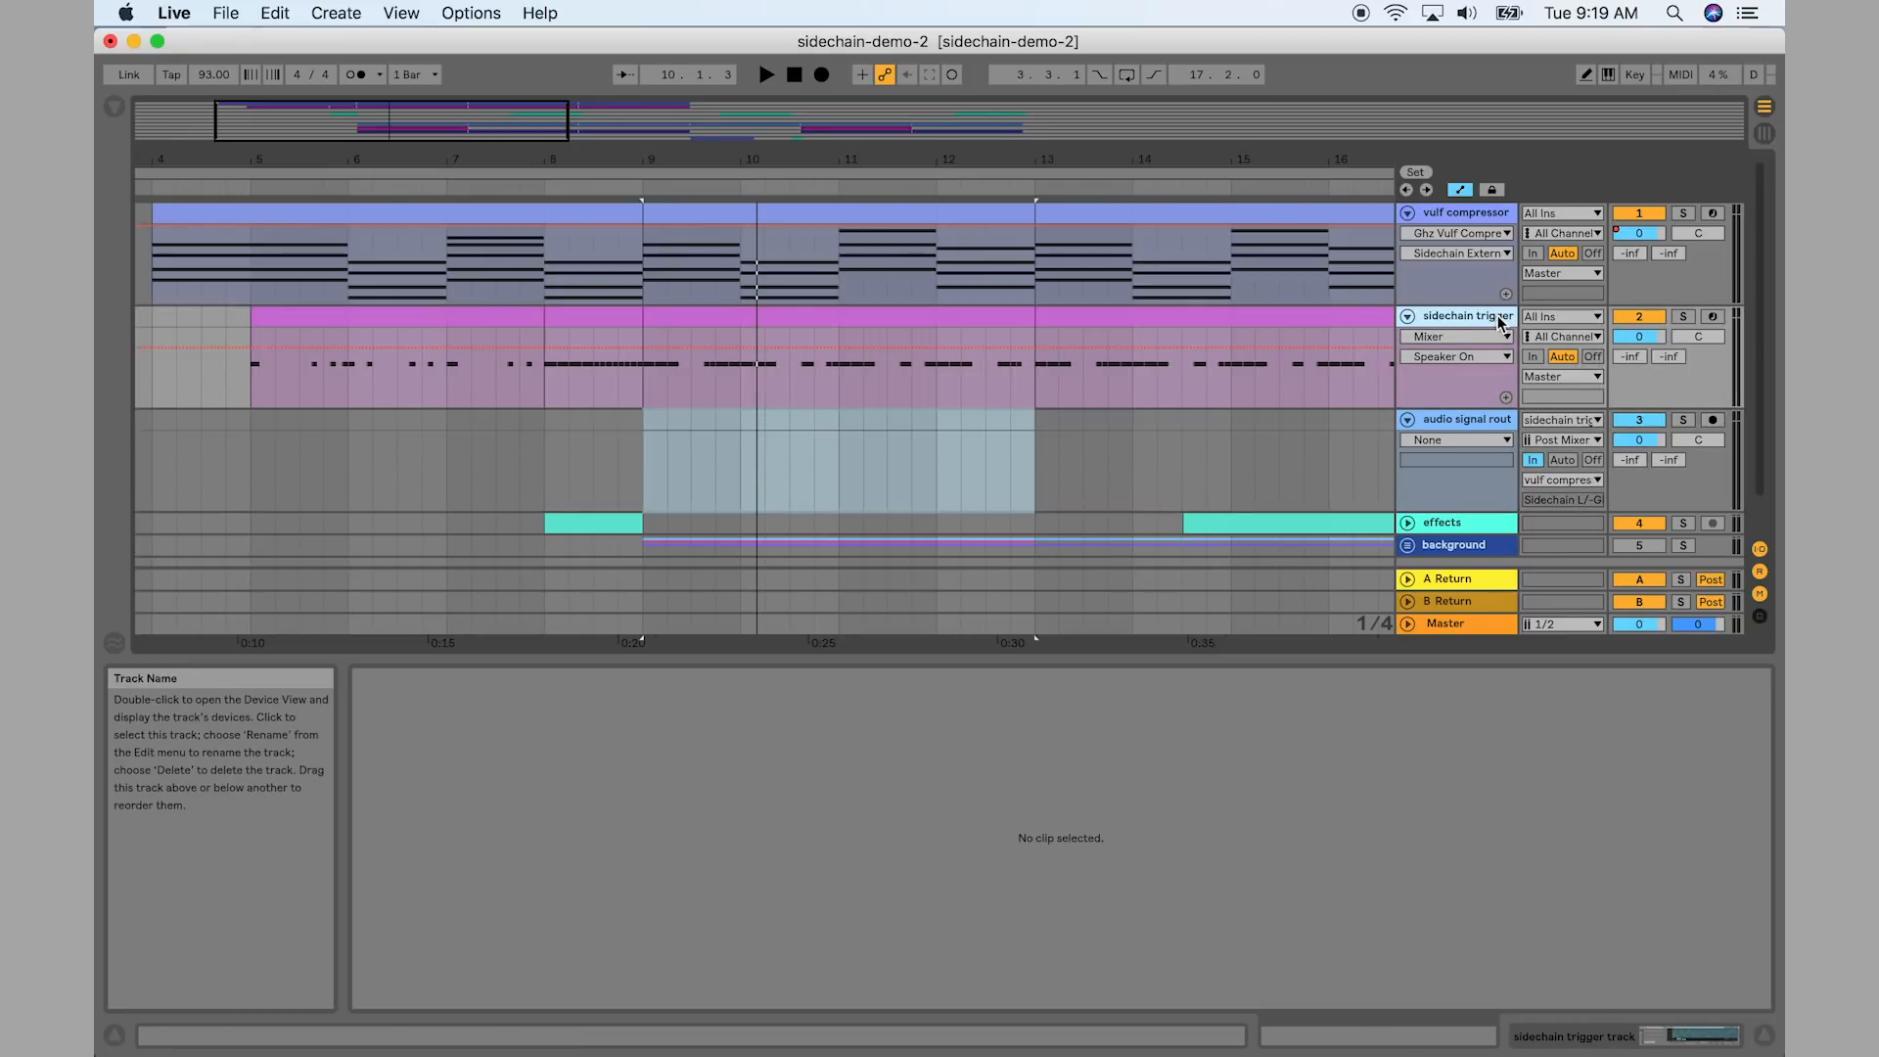
mouse_move(1456, 219)
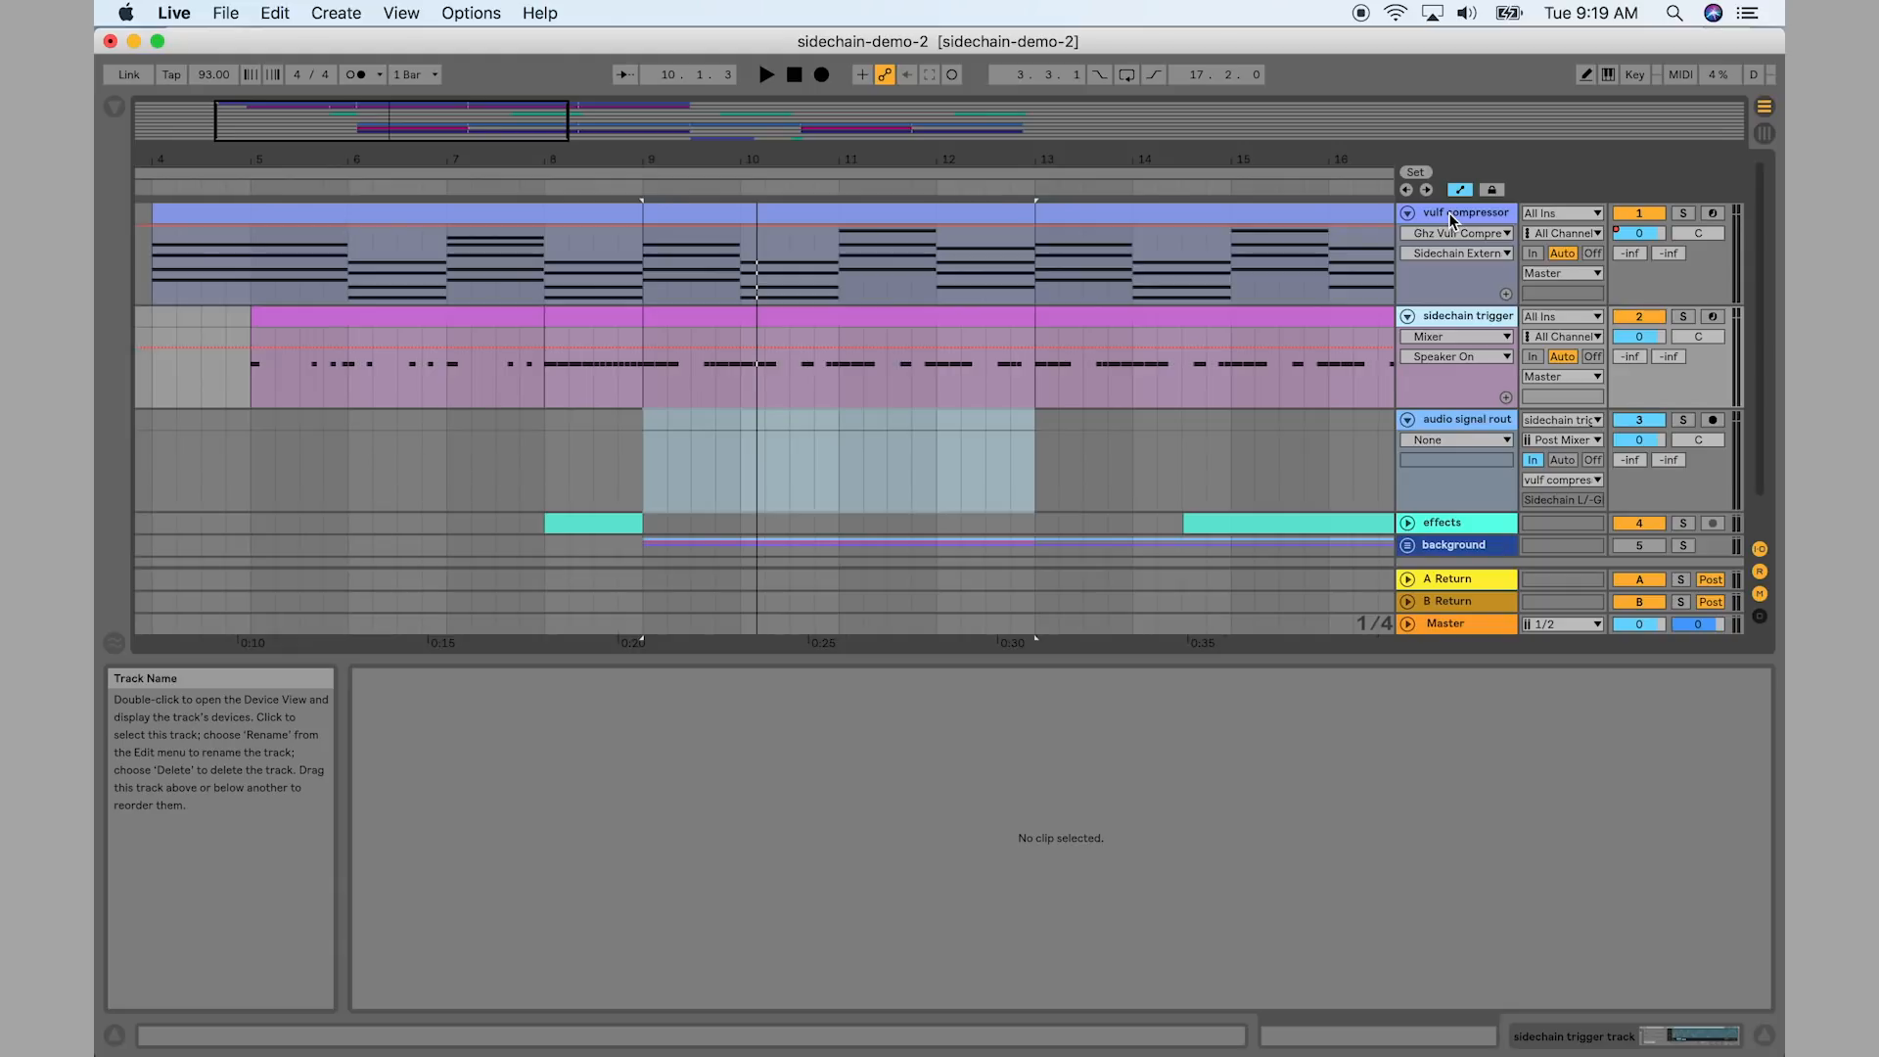
double_click(1453, 233)
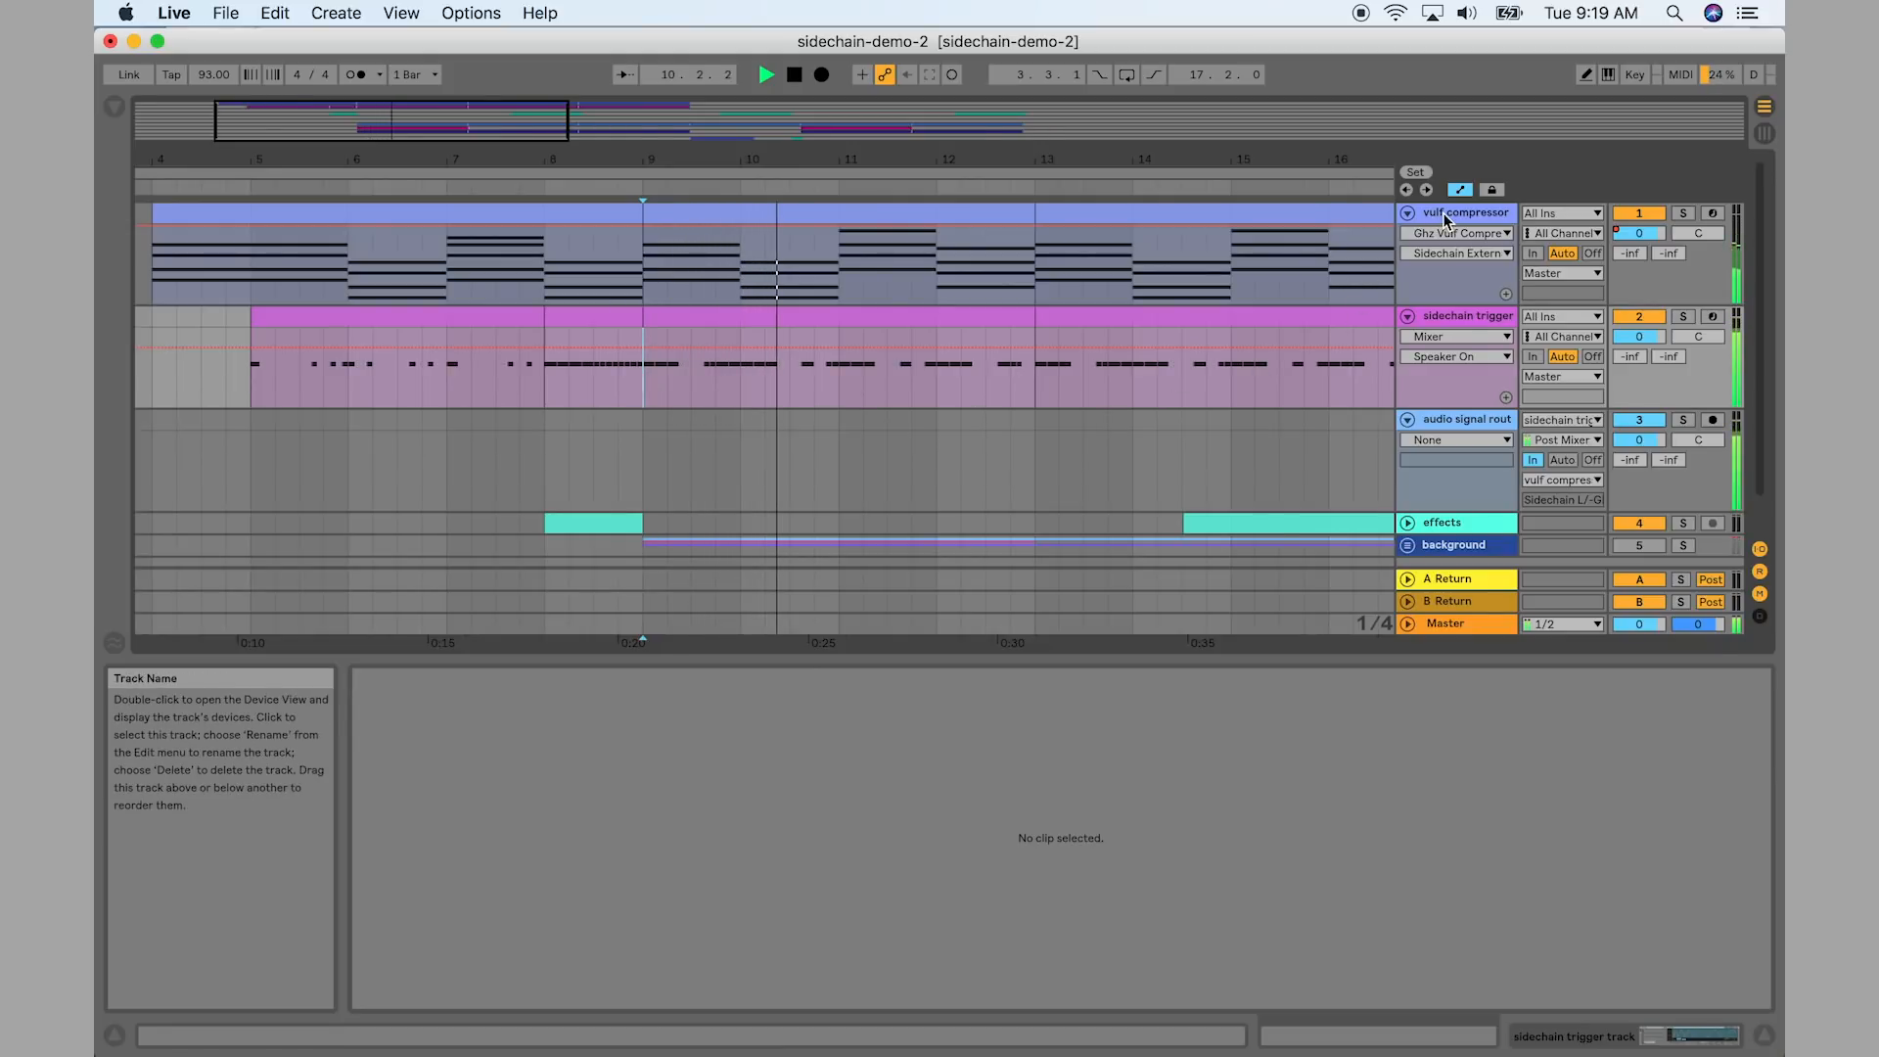
Enable the Vulf Compressor's External Sidechain and audition the incoming kick signal
double_click(1464, 212)
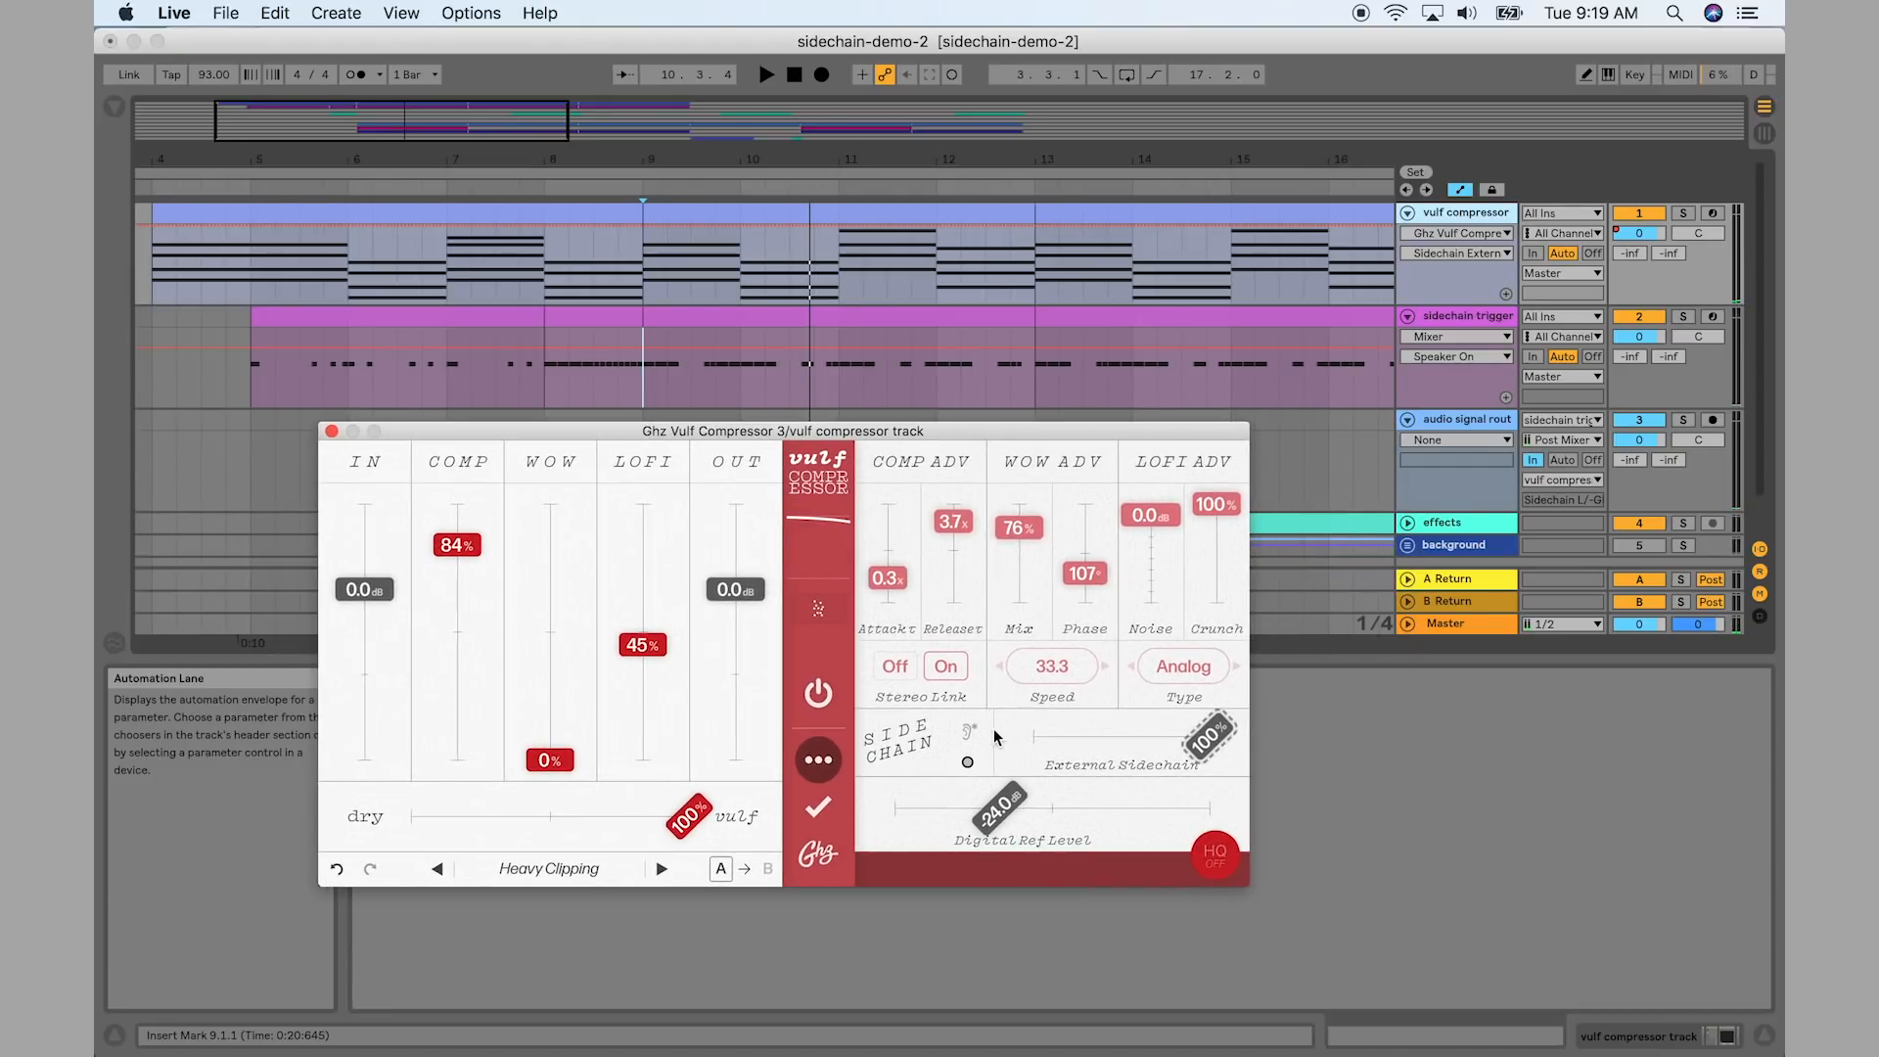
mouse_move(971, 755)
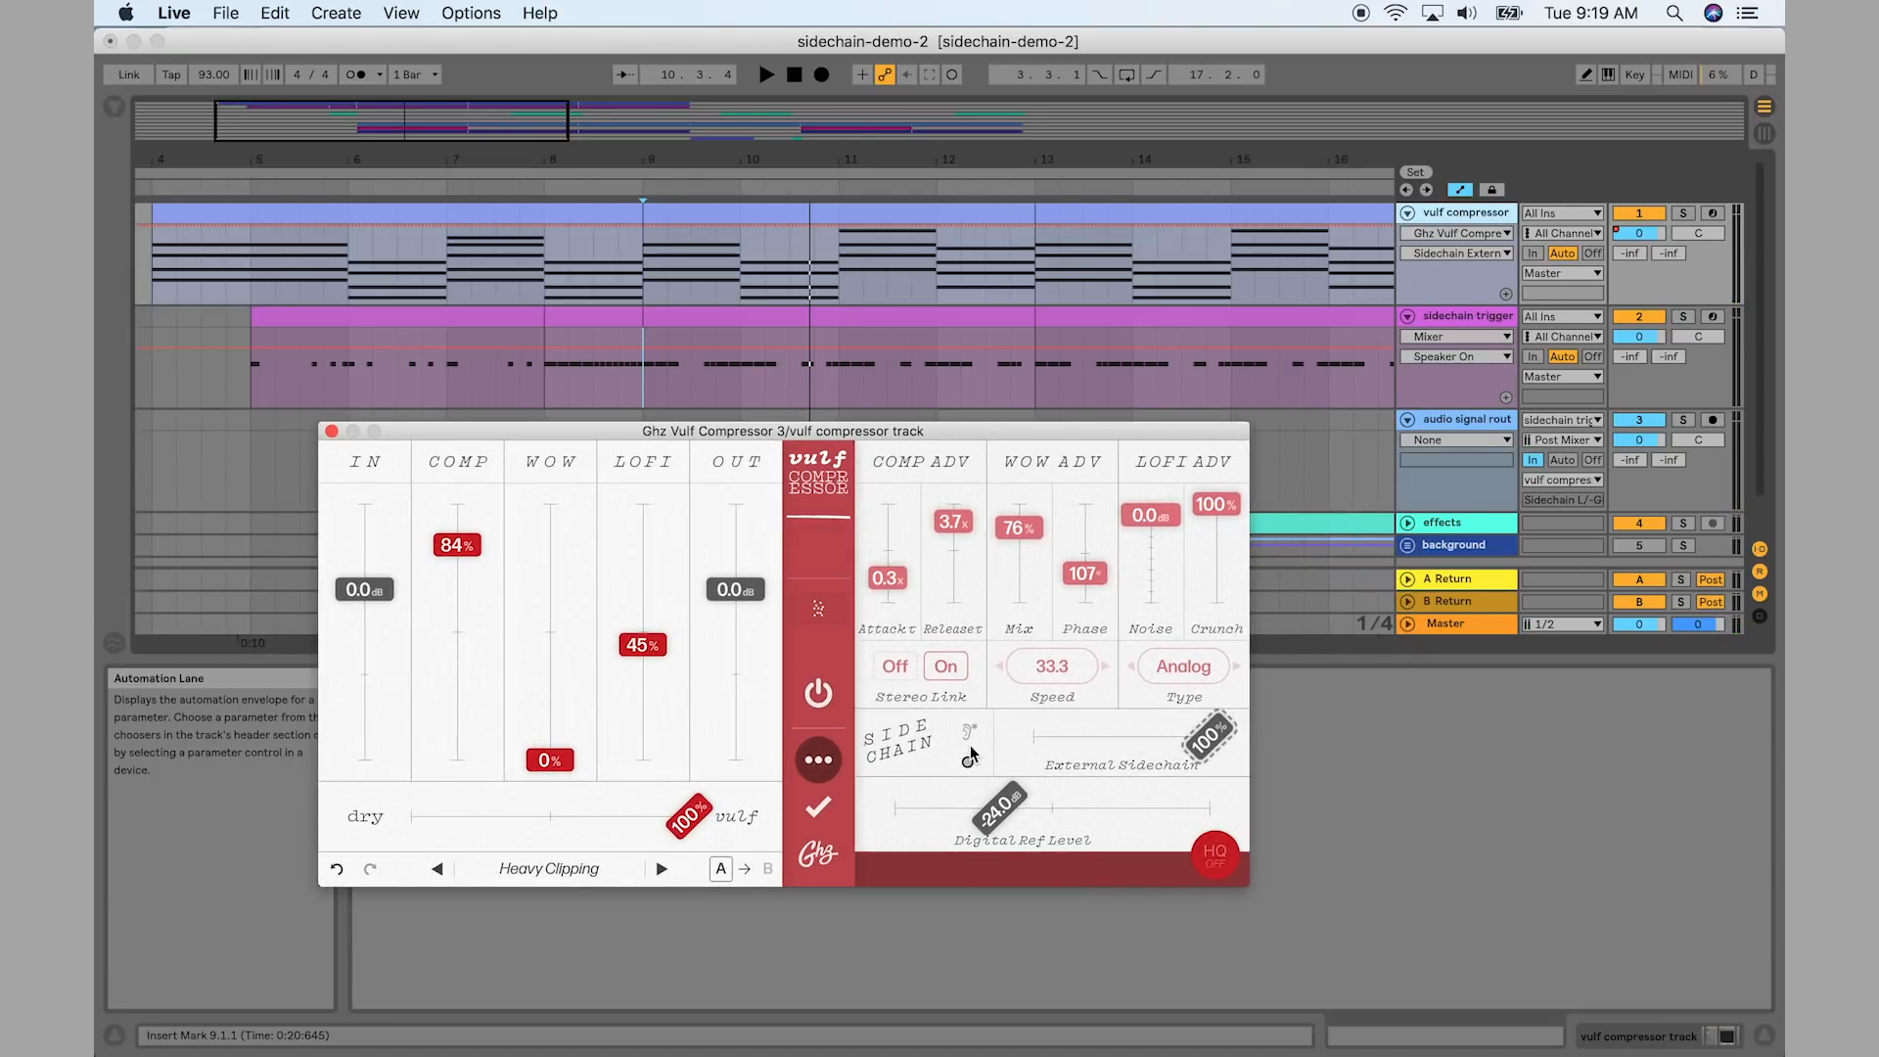
left_click(330, 431)
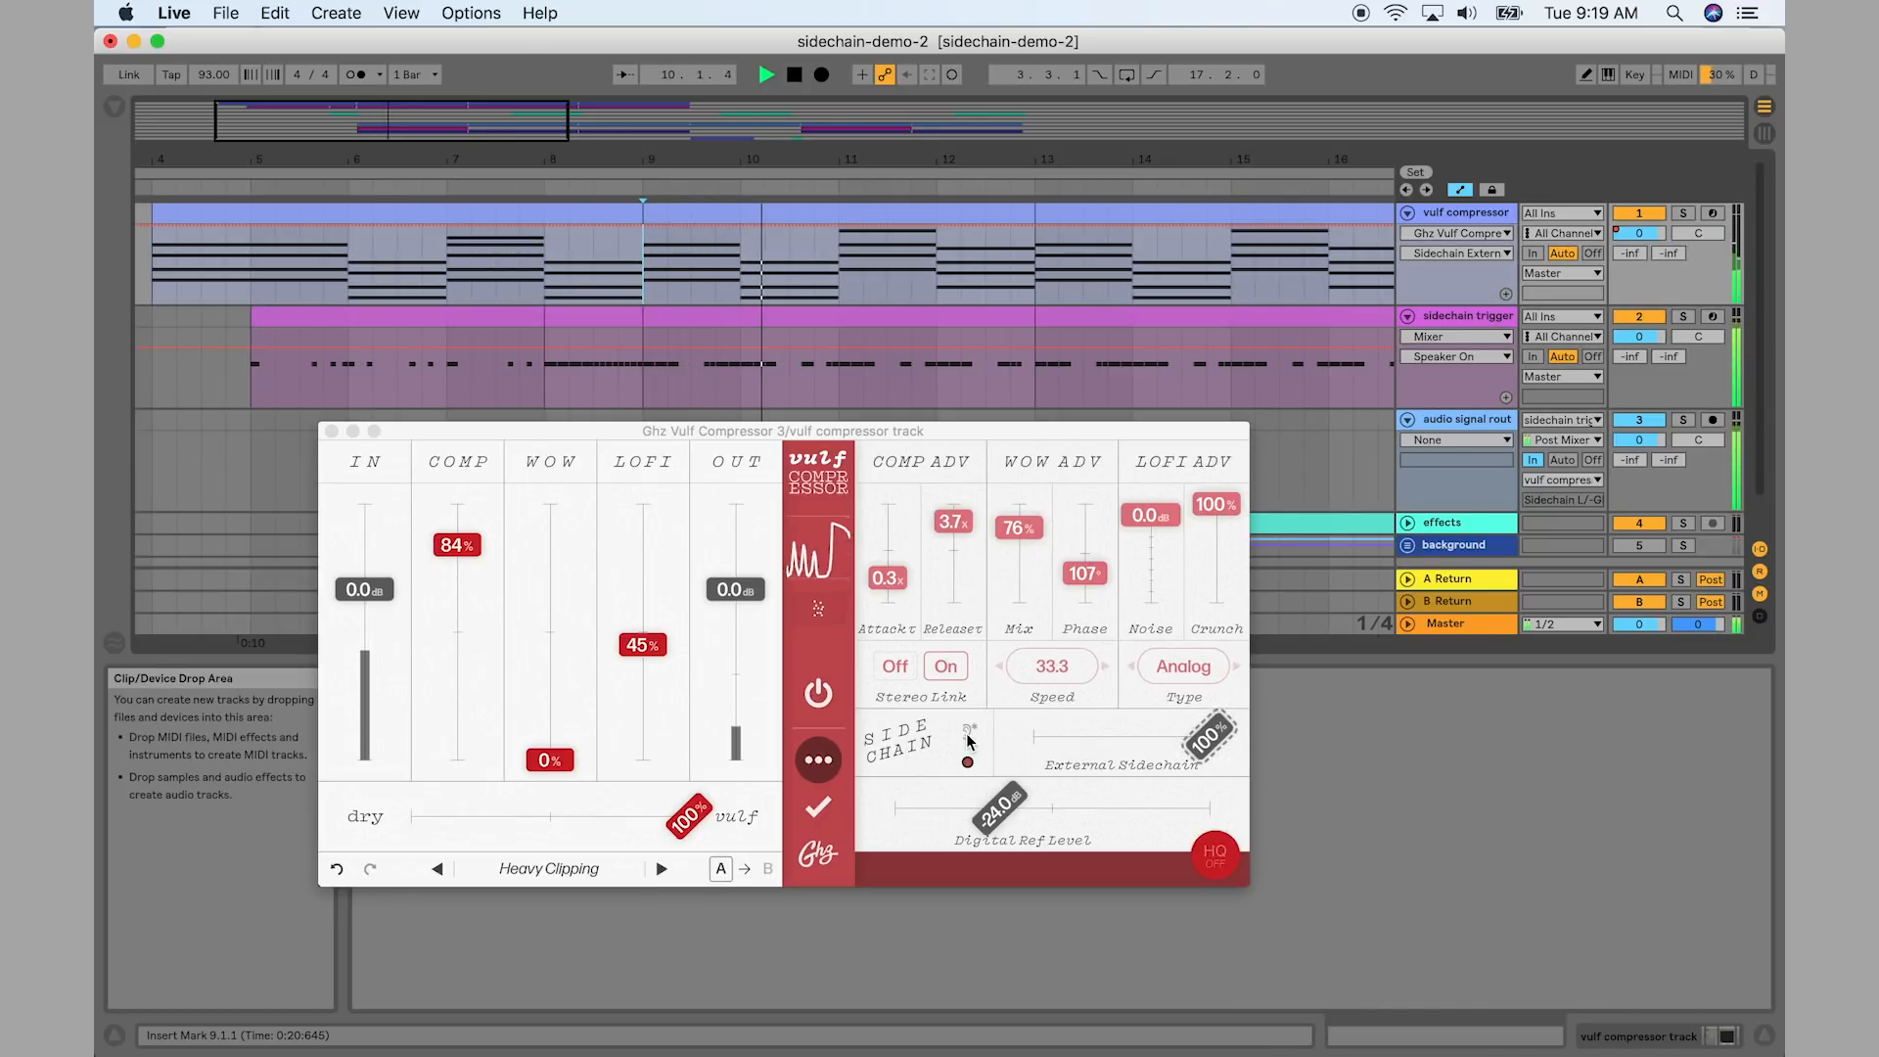
left_click(963, 732)
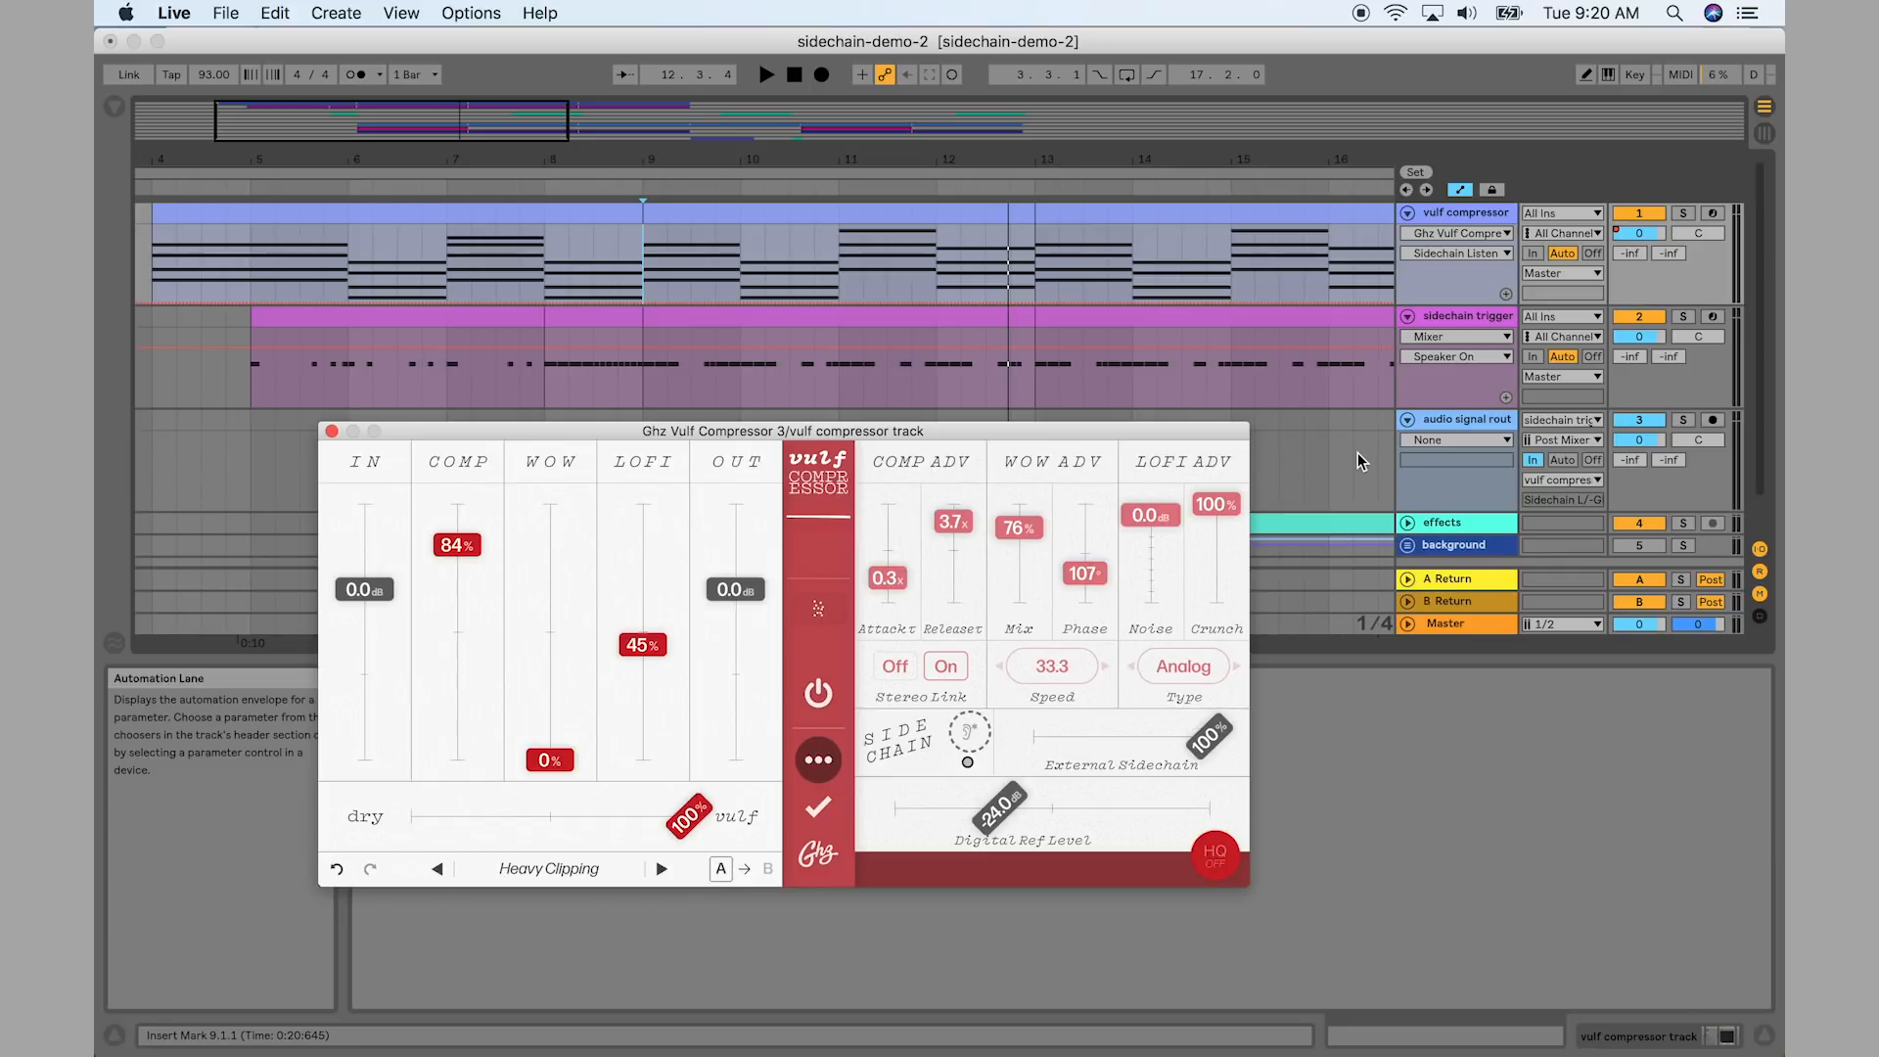
left_click(331, 430)
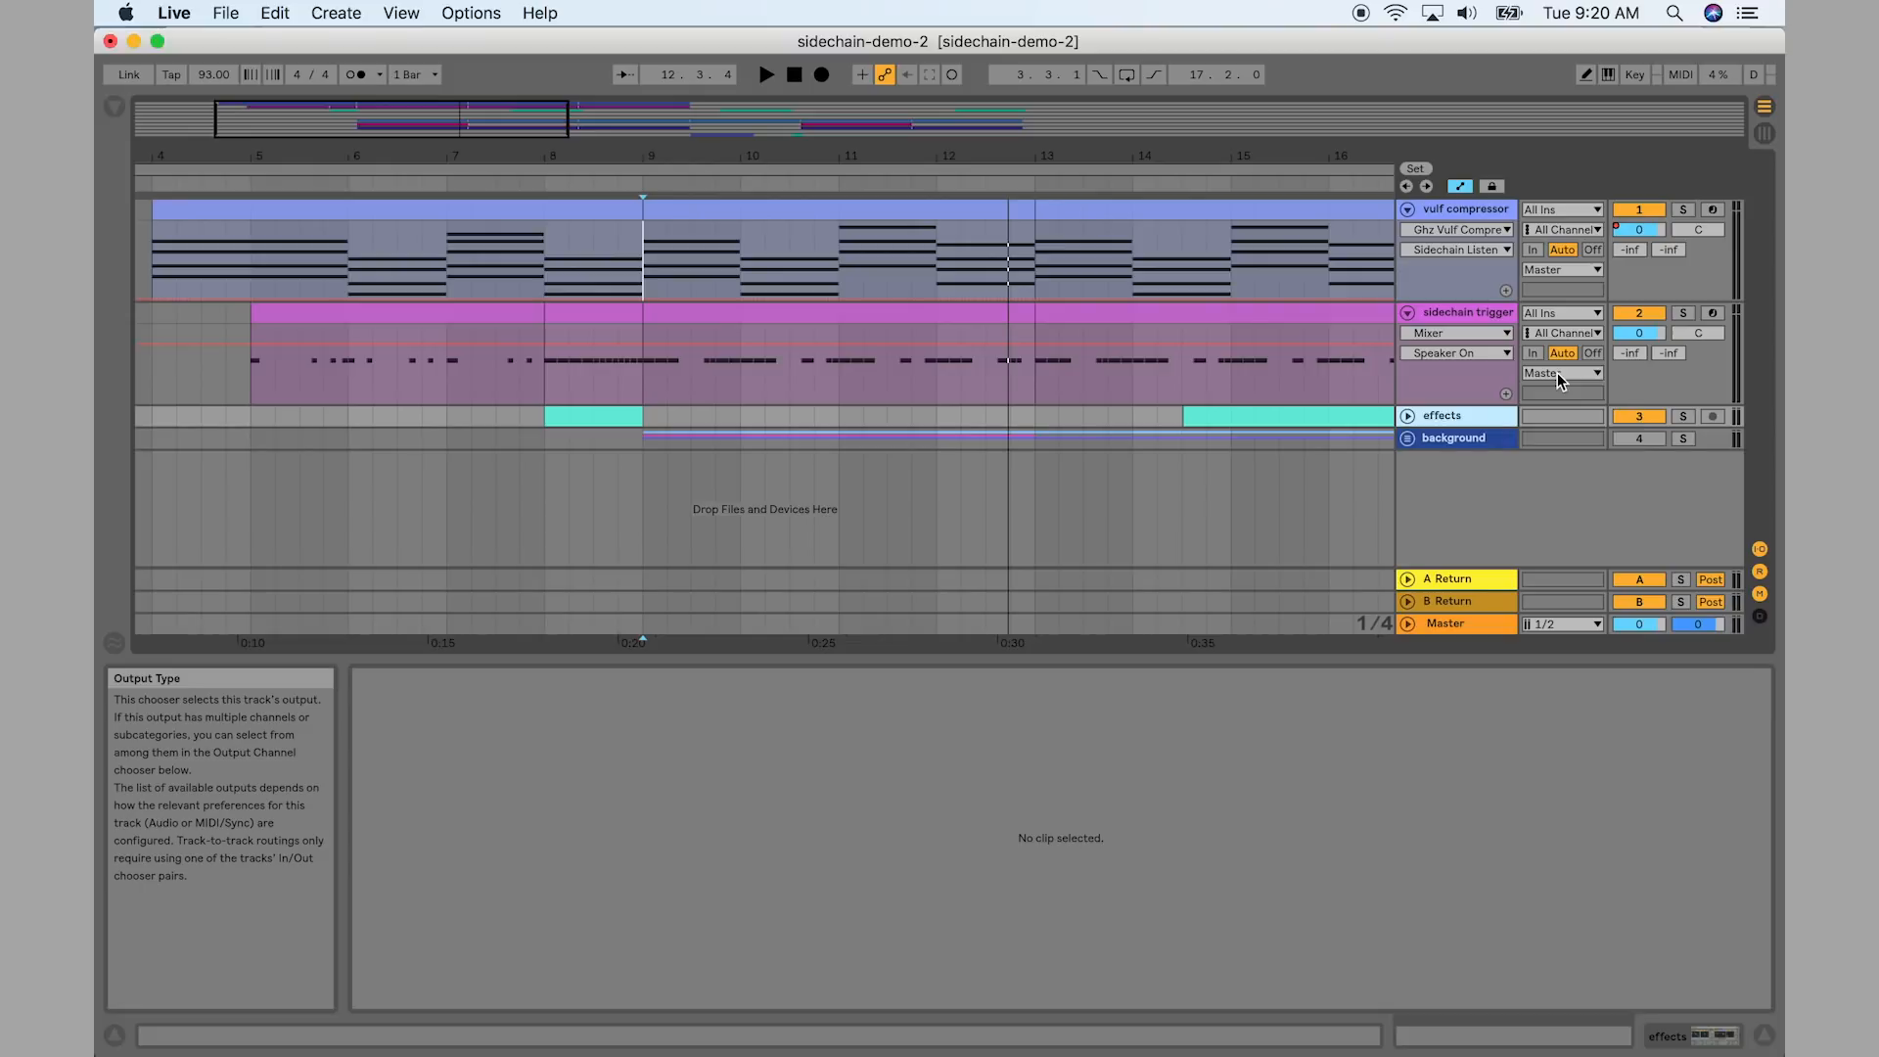
Send the sidechain trigger track's output to 'vulf compressor track' and start playback at bar 9
left_click(1562, 372)
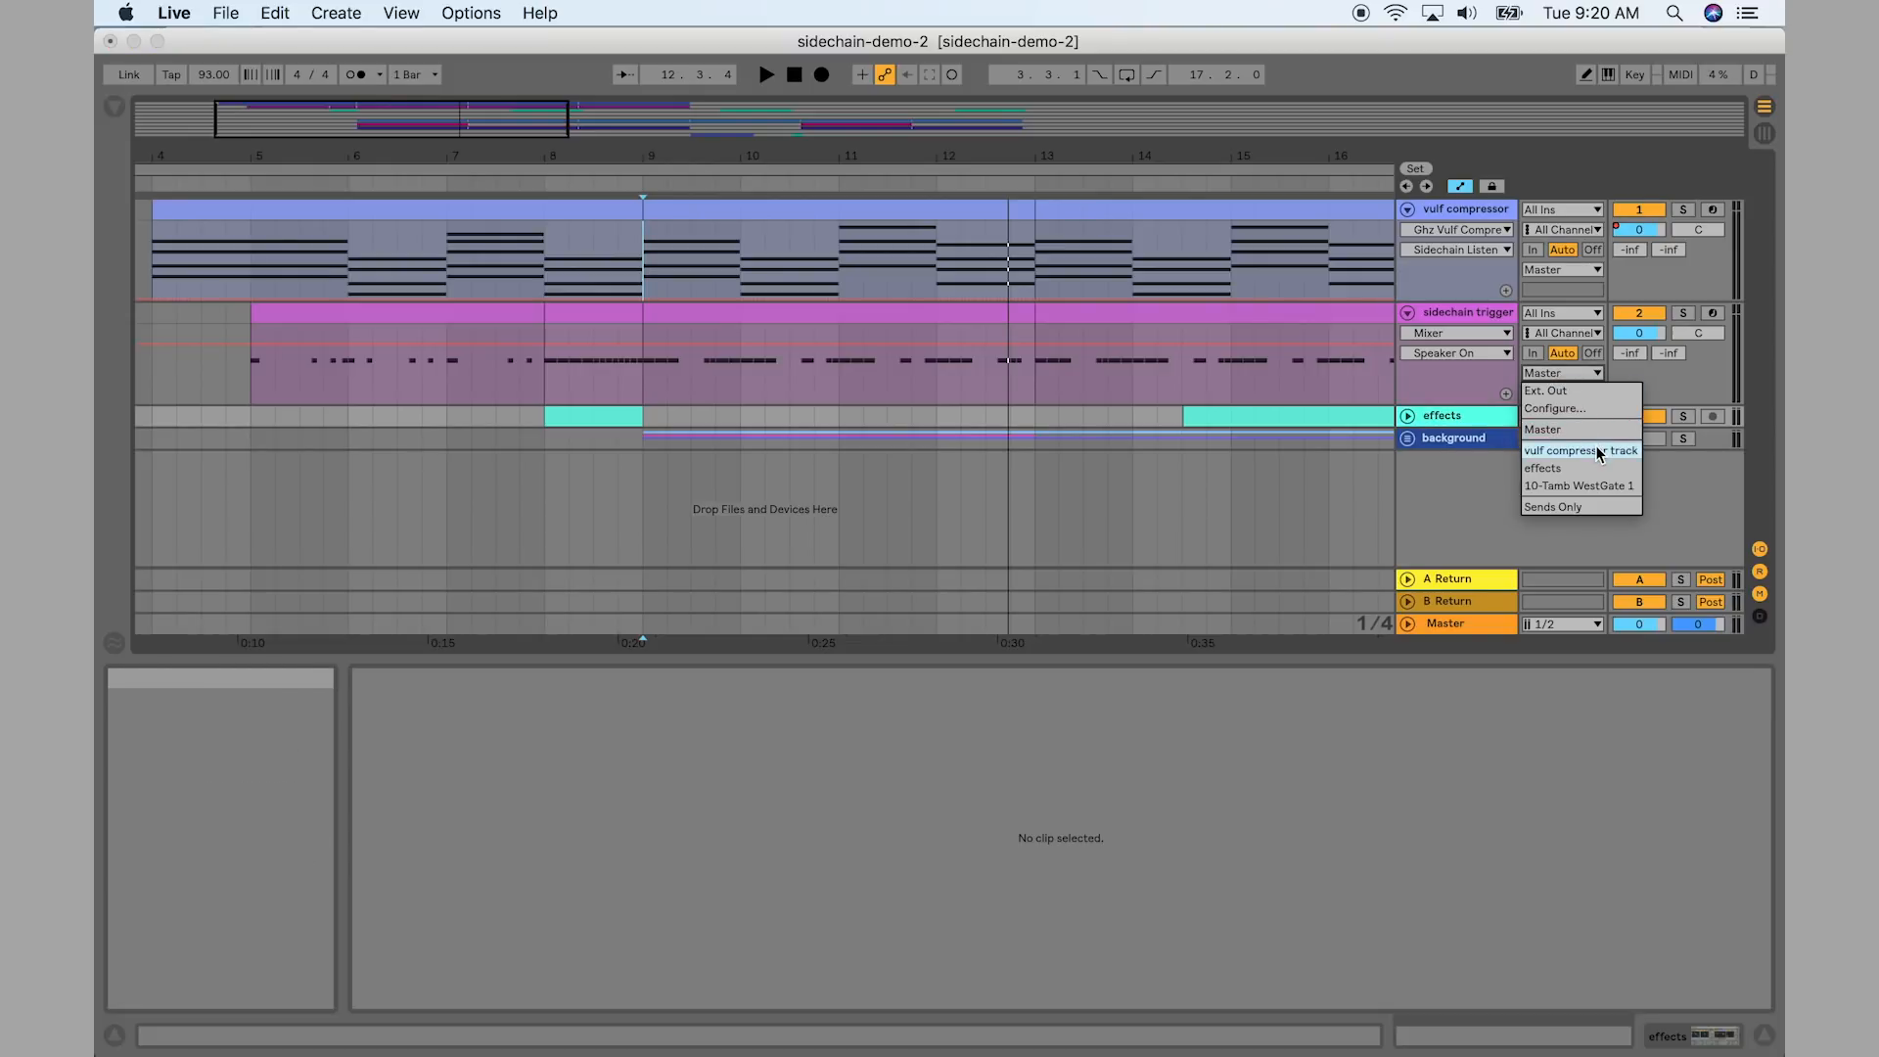
left_click(1582, 450)
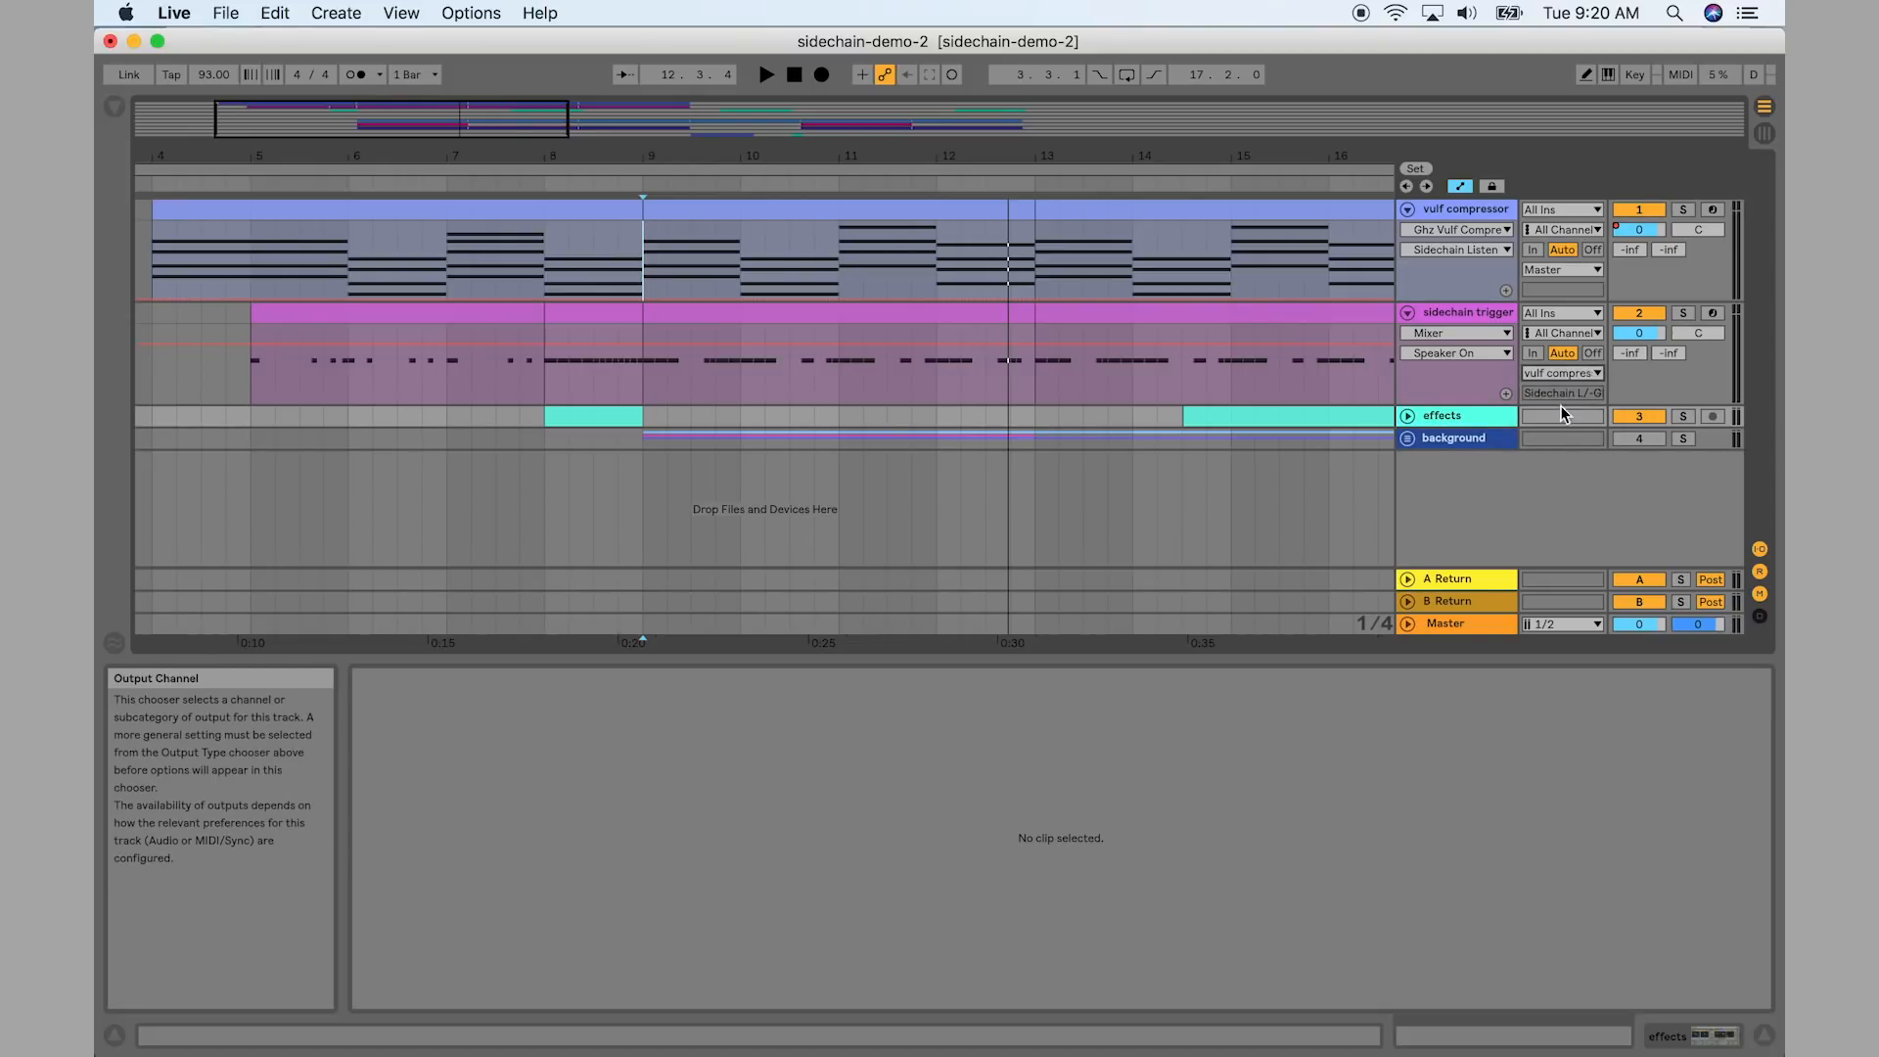
mouse_move(1586, 400)
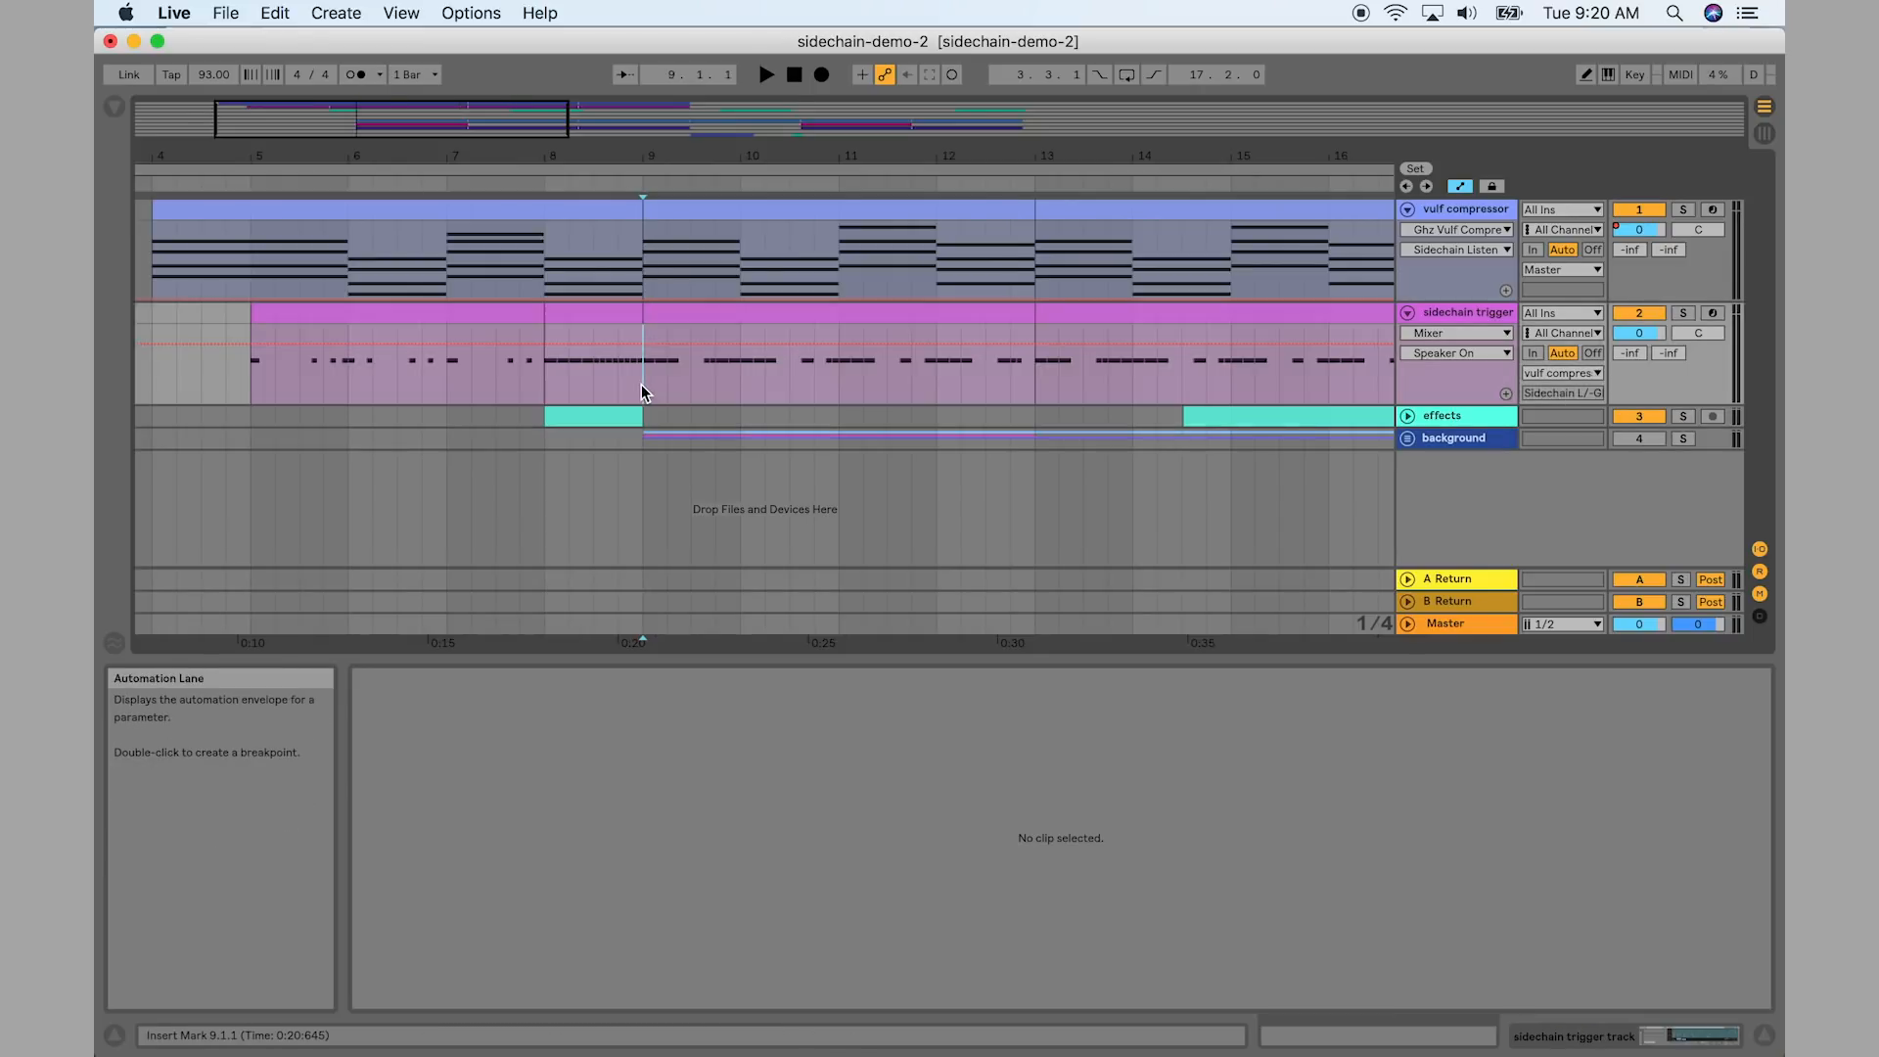
left_click(768, 75)
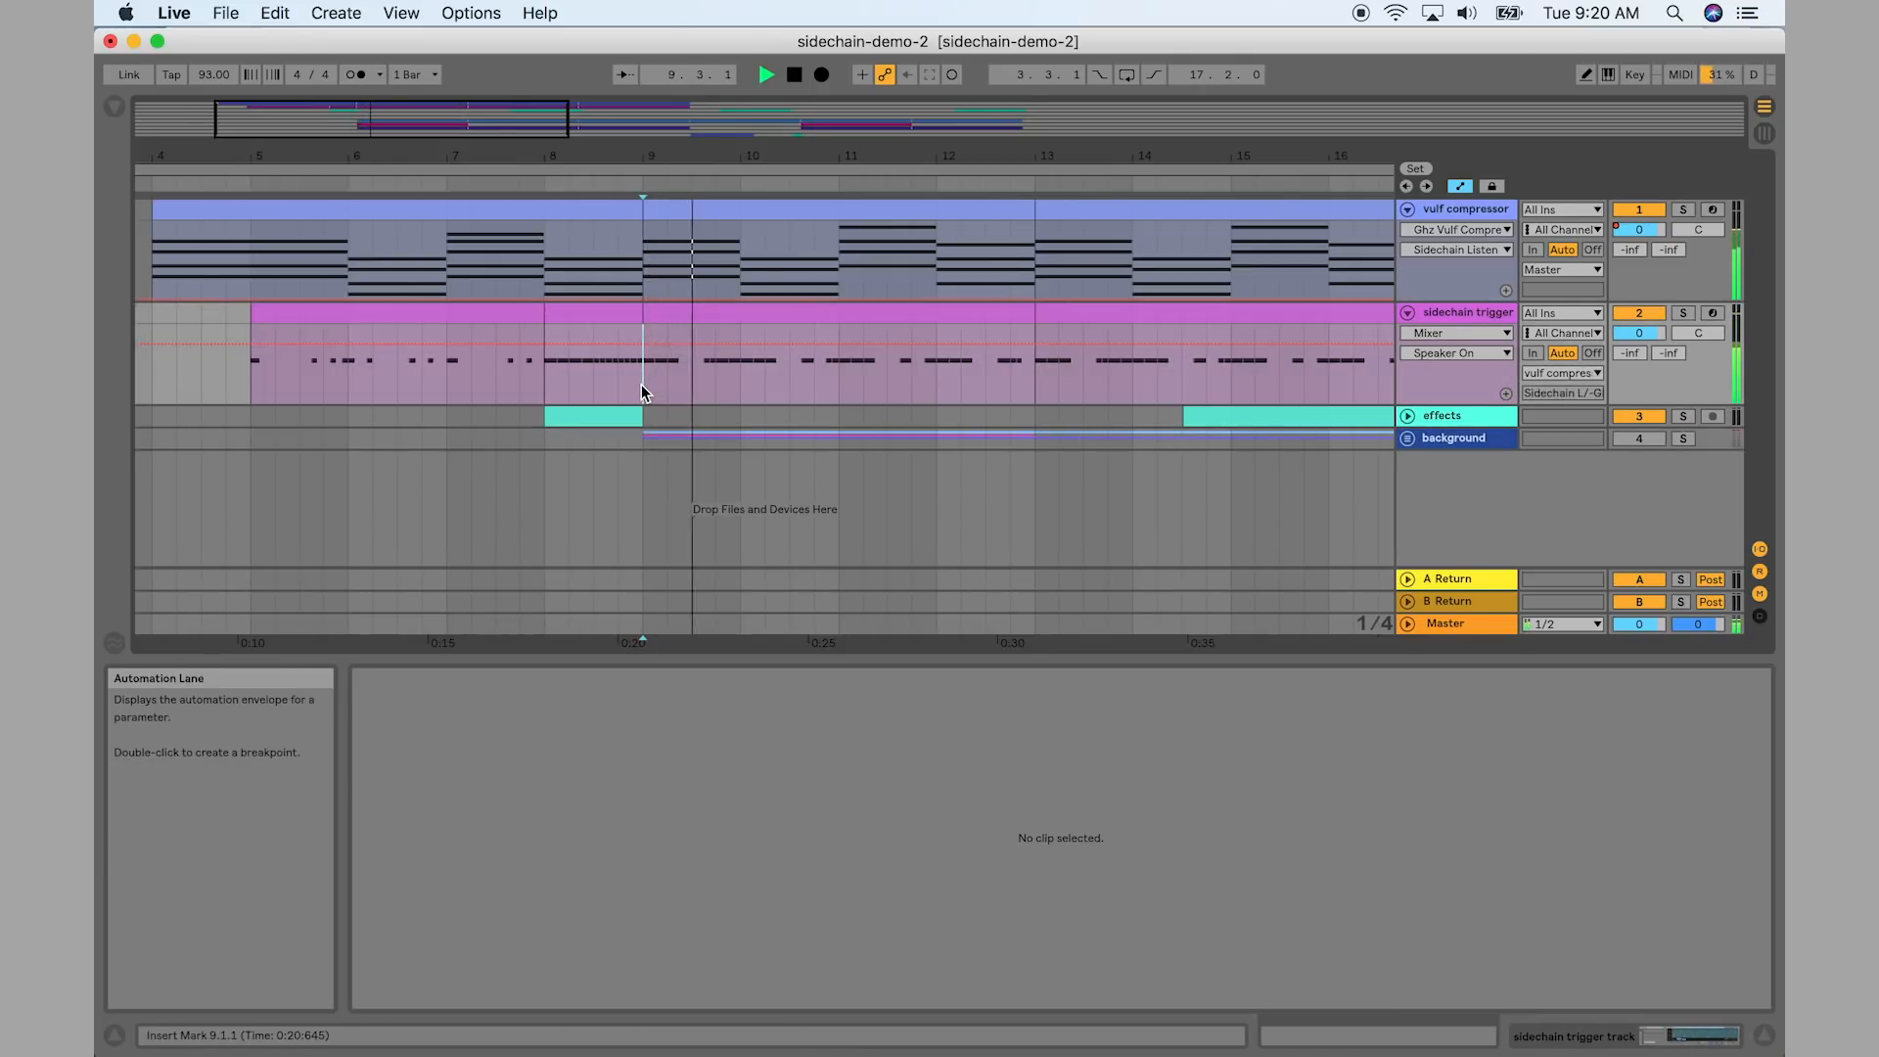